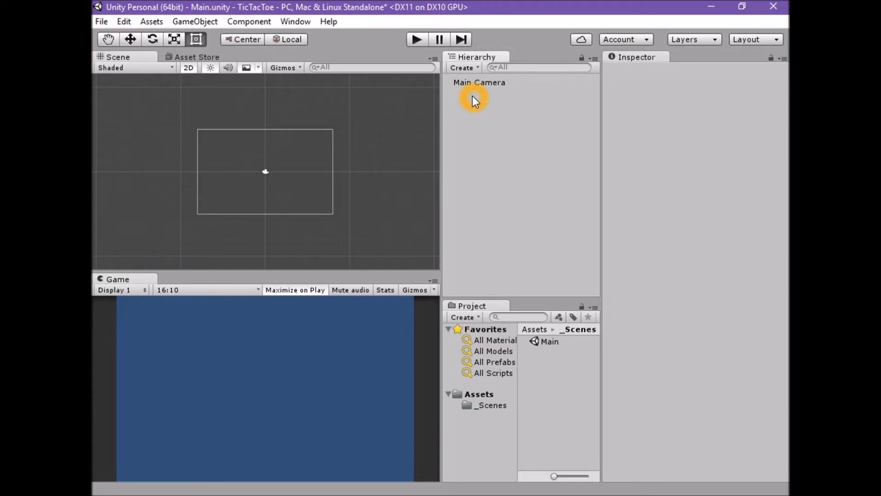
Step: Create a UI Panel from the Hierarchy, bringing in a Canvas and EventSystem with it
left_click(462, 67)
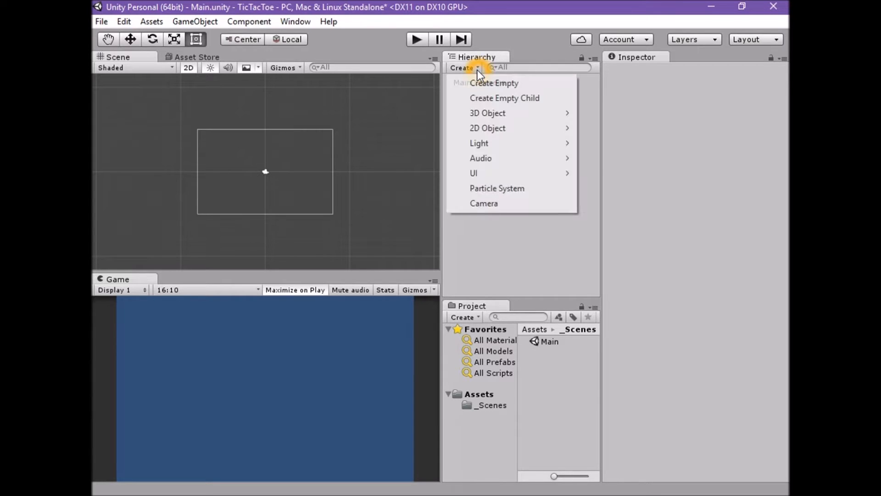
mouse_move(500, 173)
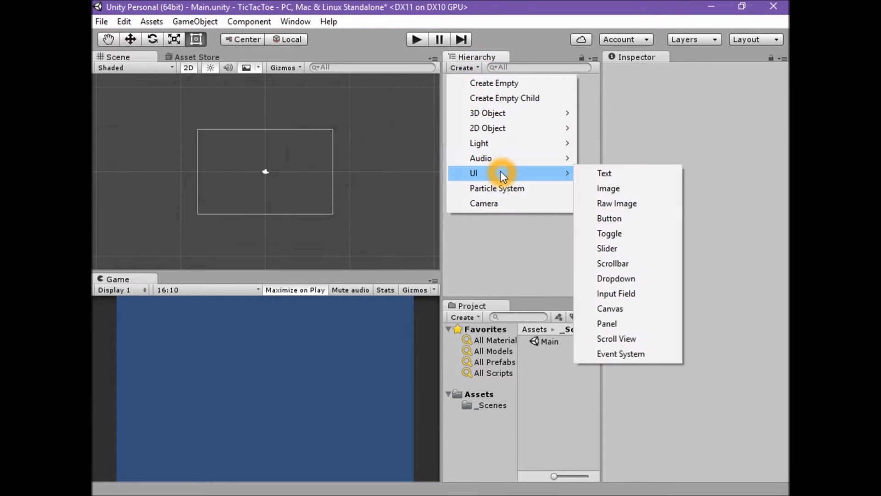
left_click(607, 323)
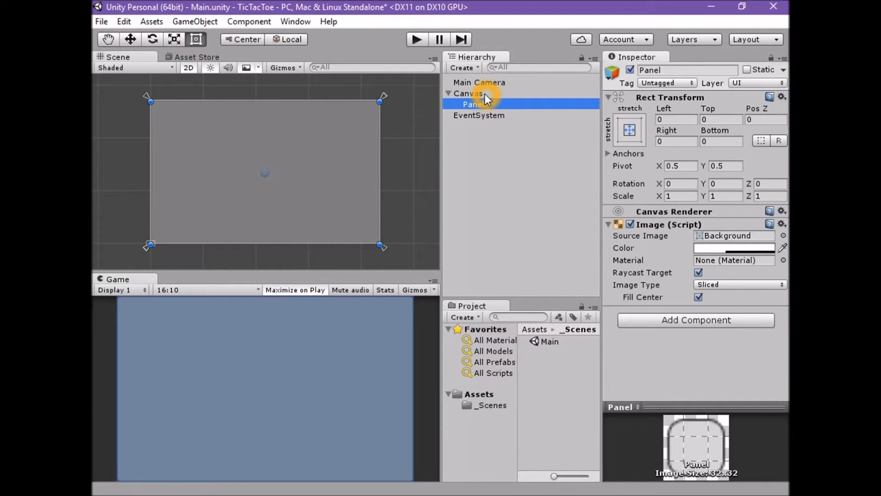
Step: Set the Canvas Scaler to Scale With Screen Size at reference resolution 1280 × 800, then reselect the Panel
left_click(738, 302)
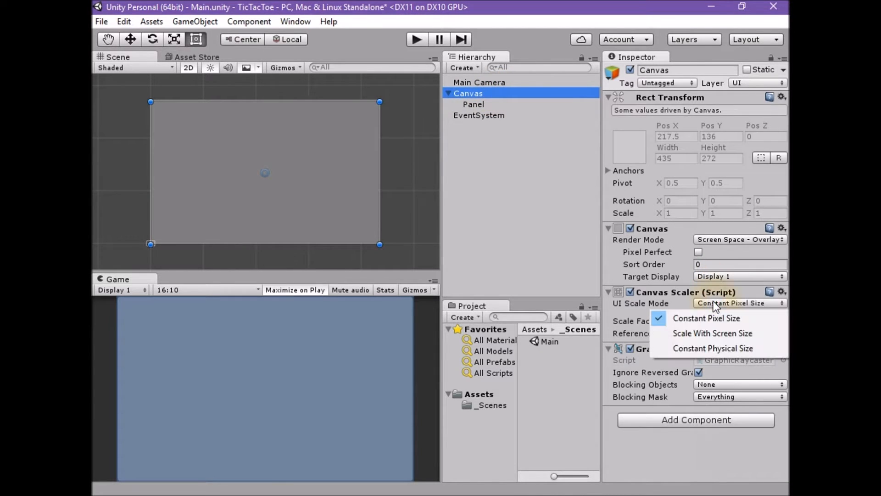
left_click(712, 332)
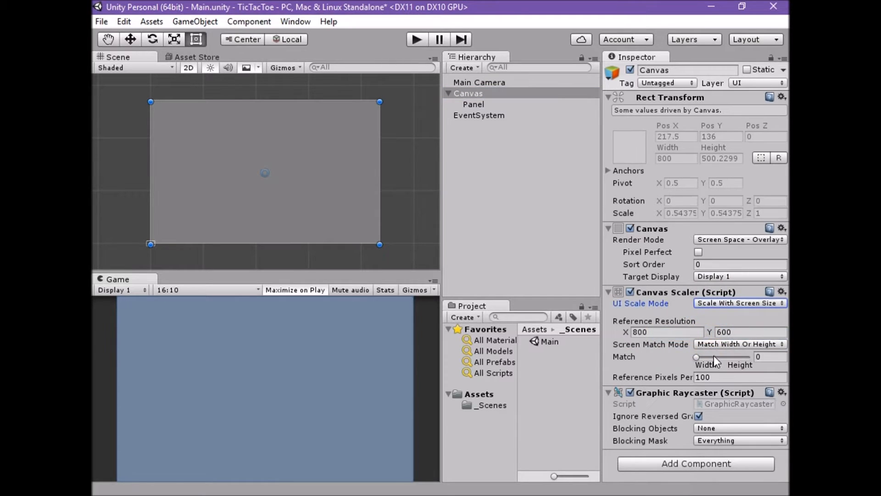
left_click(667, 332)
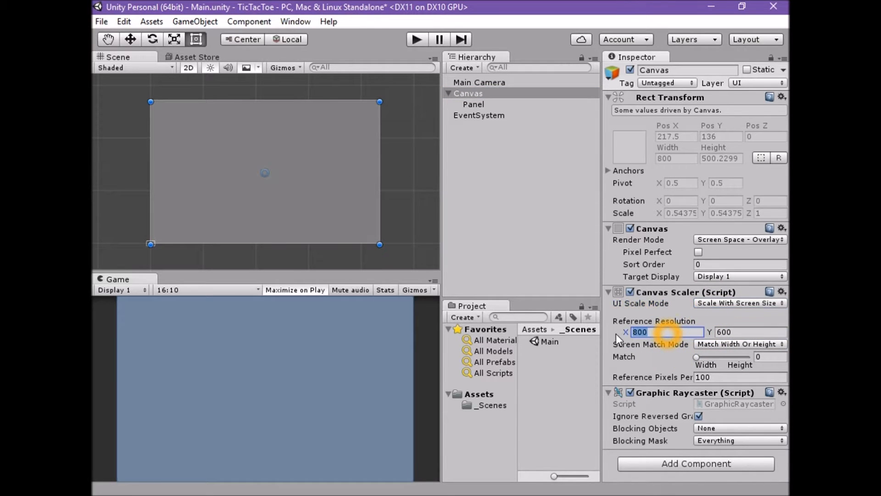
type("1280")
left_click(750, 331)
type("800")
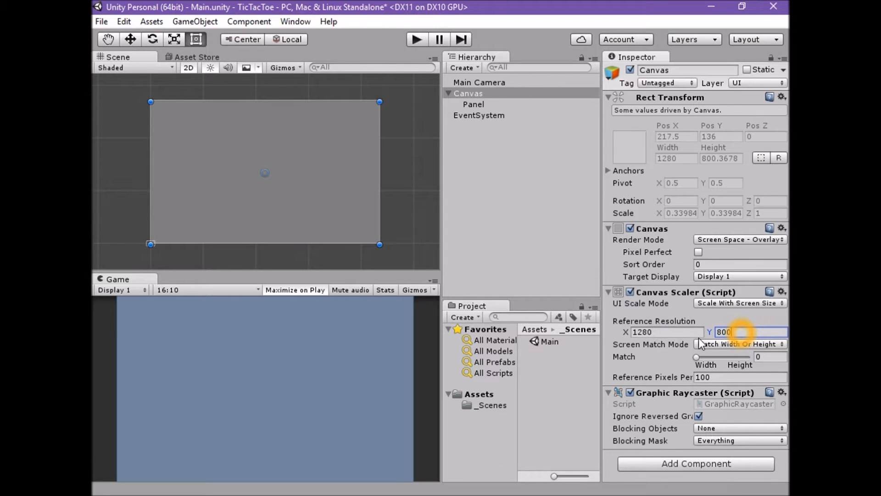
left_click(468, 94)
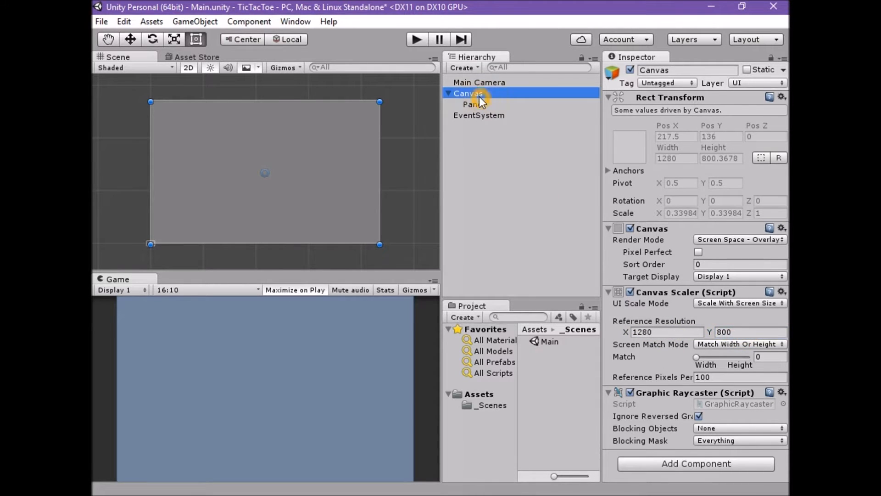
left_click(473, 104)
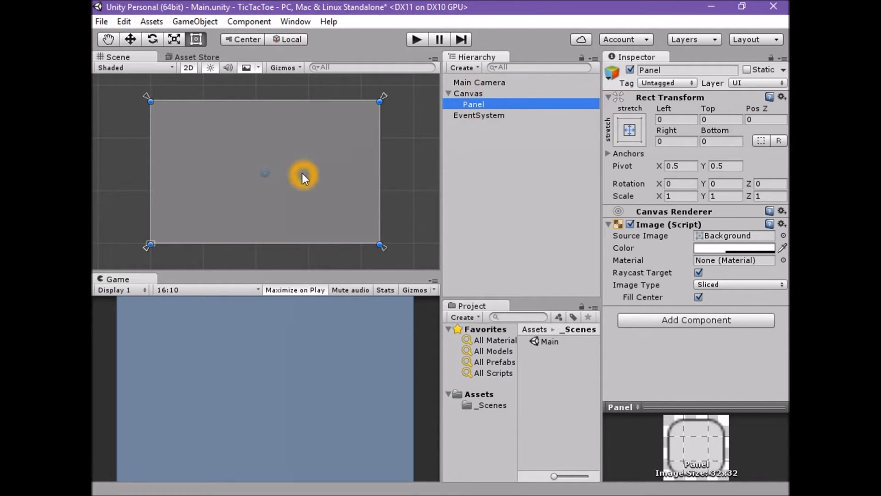
mouse_move(629, 135)
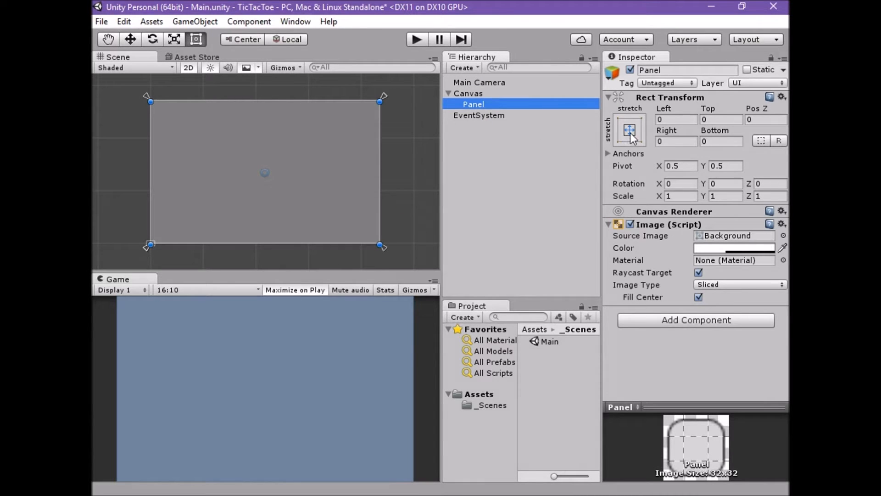
mouse_move(287, 122)
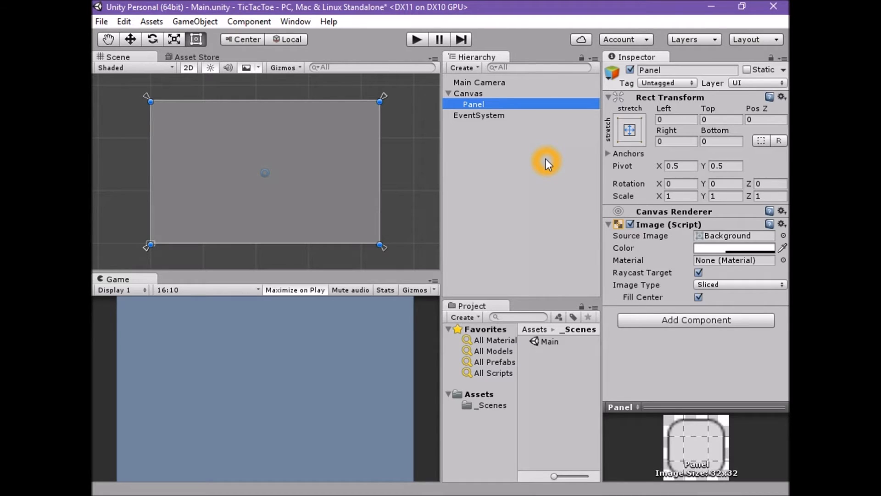
mouse_move(572, 190)
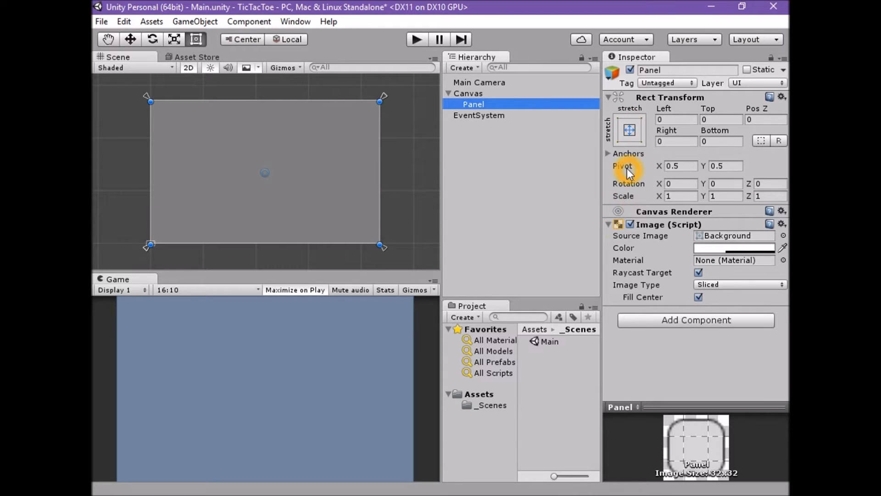
mouse_move(597, 182)
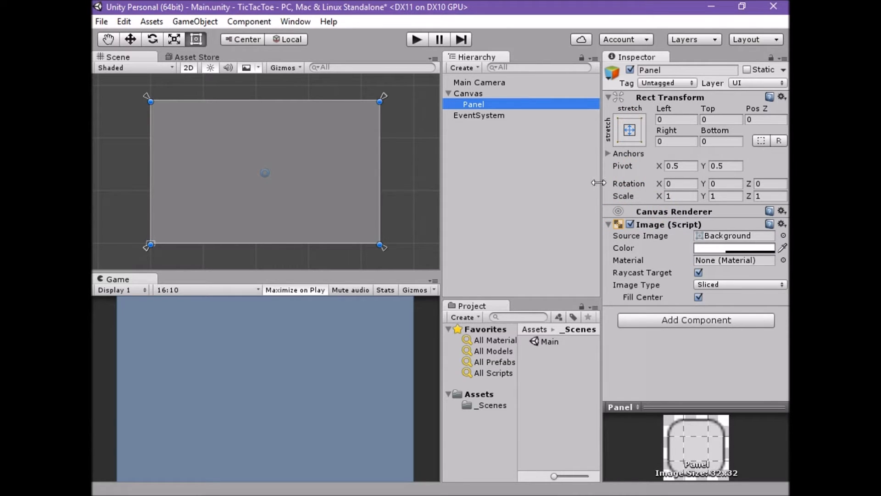
mouse_move(630, 183)
type("Background")
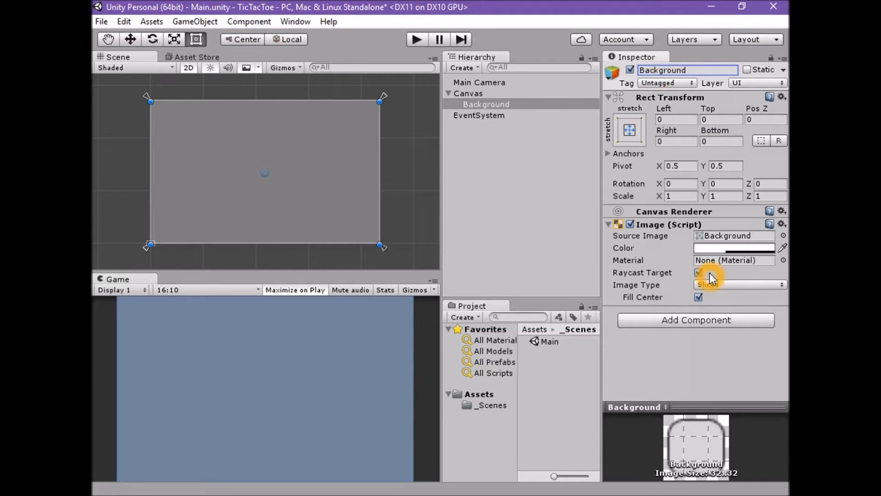
Step: Tint the Background panel solid black via its Image colour
left_click(733, 247)
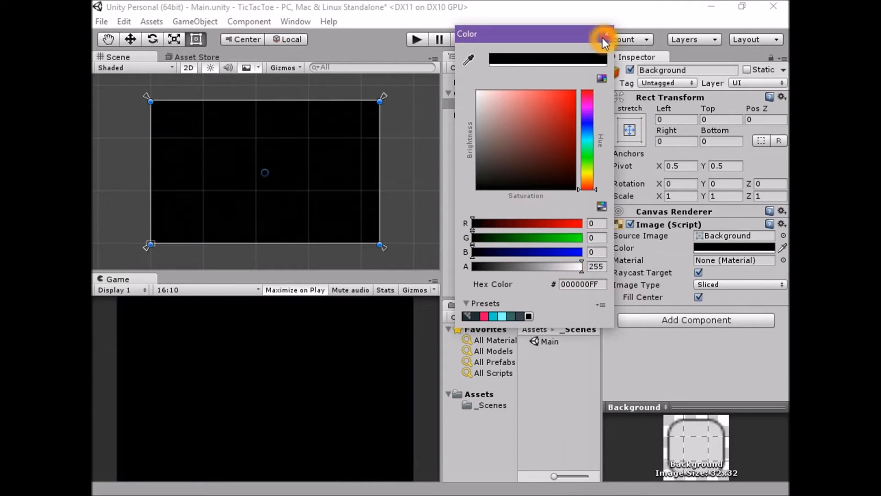
left_click(604, 35)
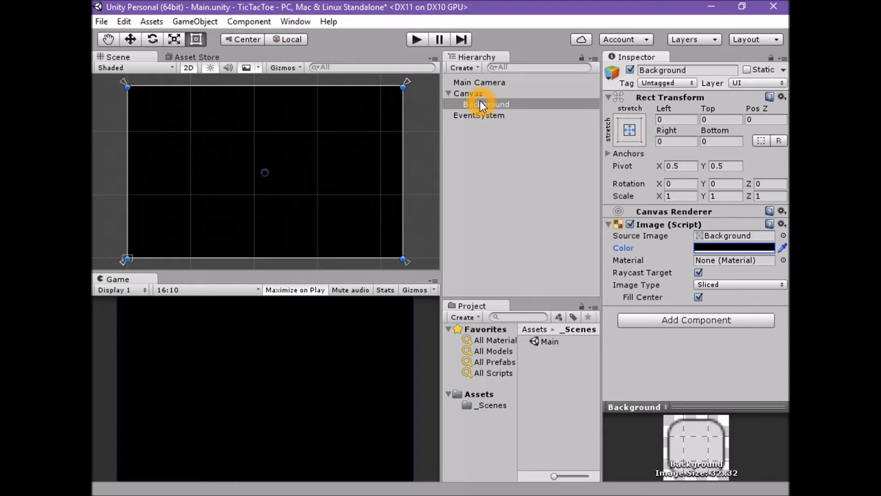
left_click(468, 93)
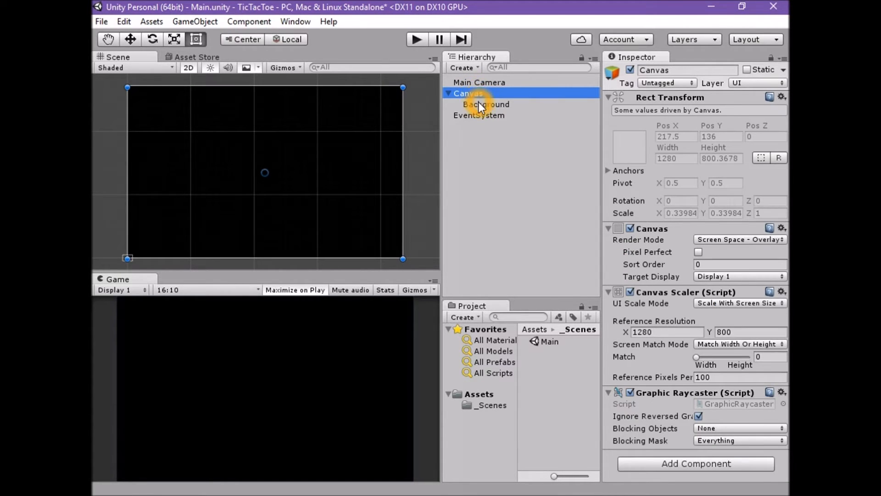
left_click(486, 103)
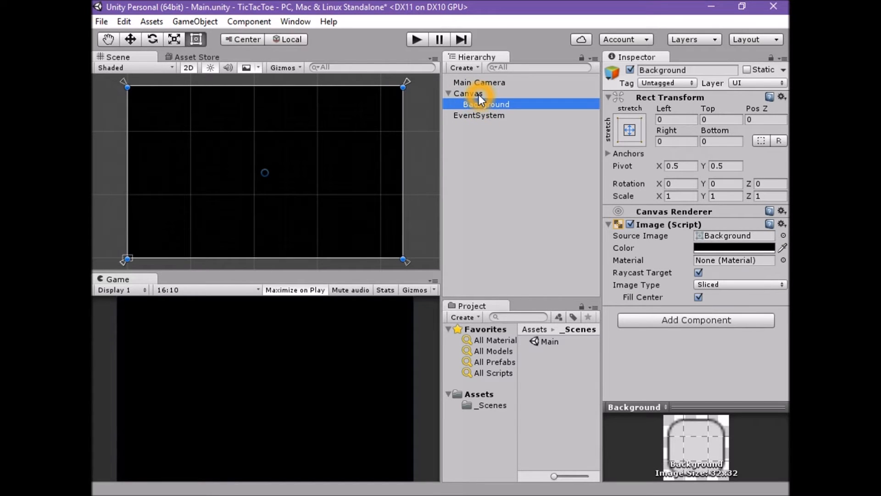
left_click(468, 94)
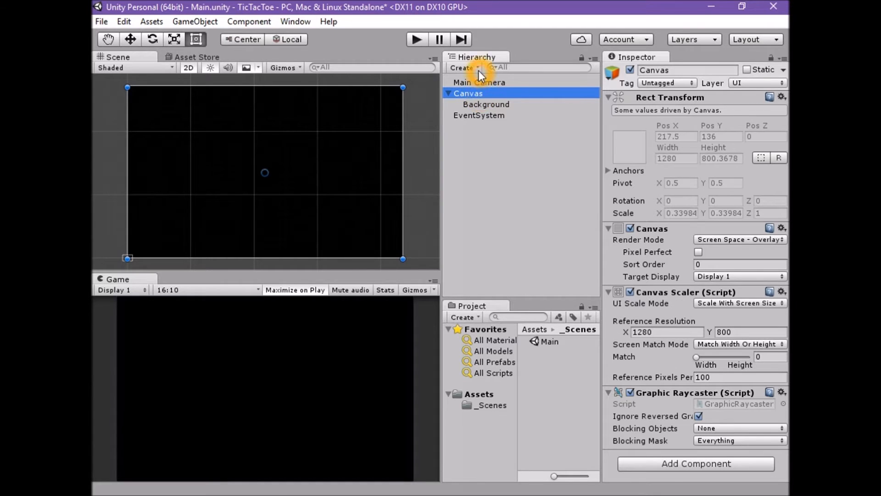
Step: Create another UI Panel under the Canvas beside Background
left_click(463, 67)
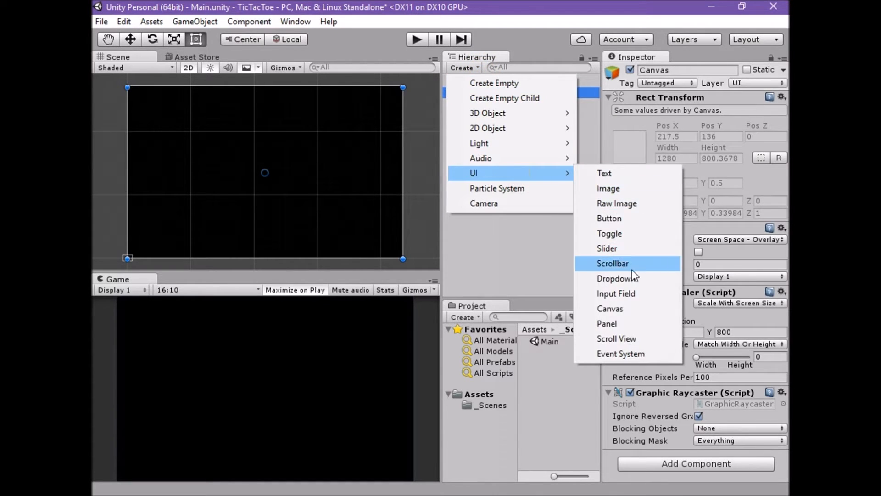
left_click(606, 323)
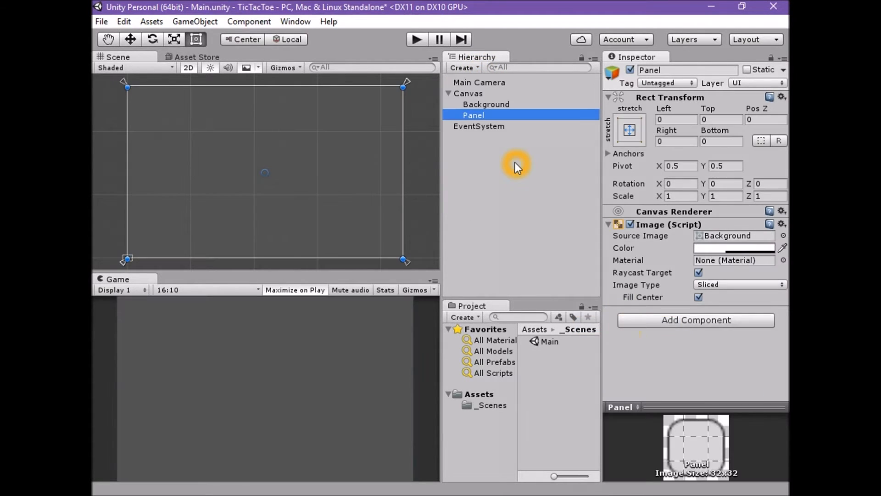
mouse_move(139, 96)
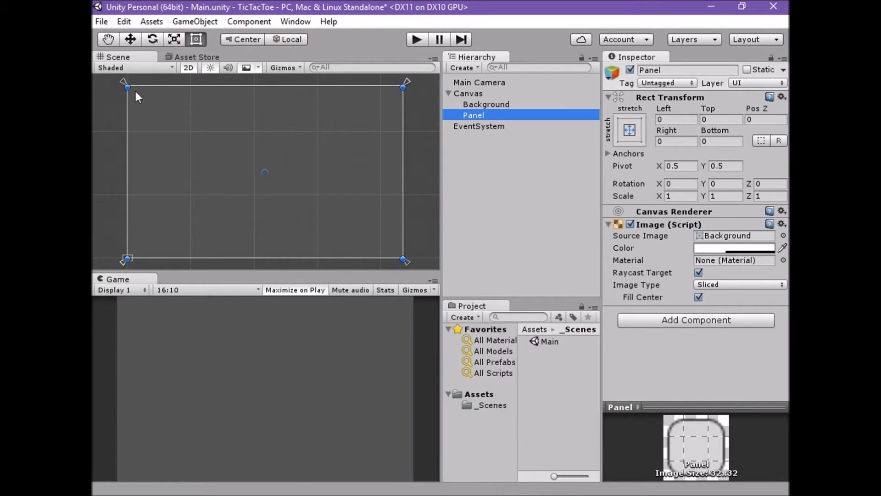
mouse_move(505, 237)
type("B")
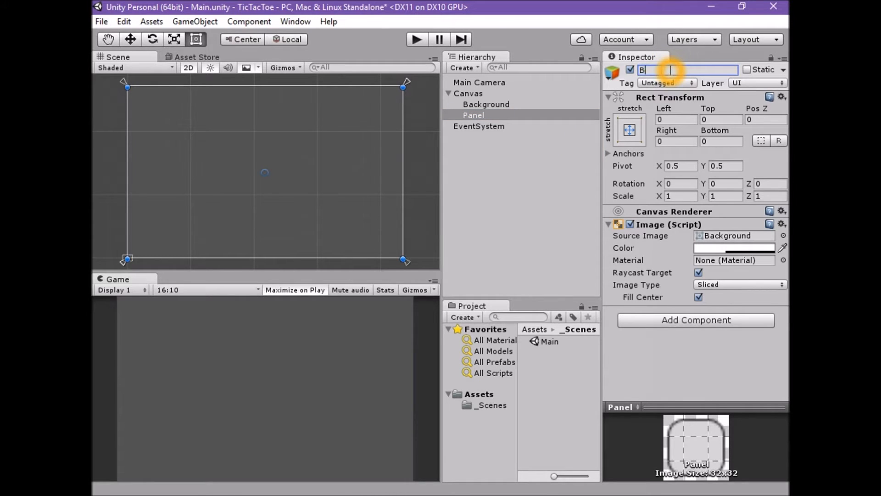
Step: Name the panel Board and set its Rect Transform anchor to middle-center
type("oard")
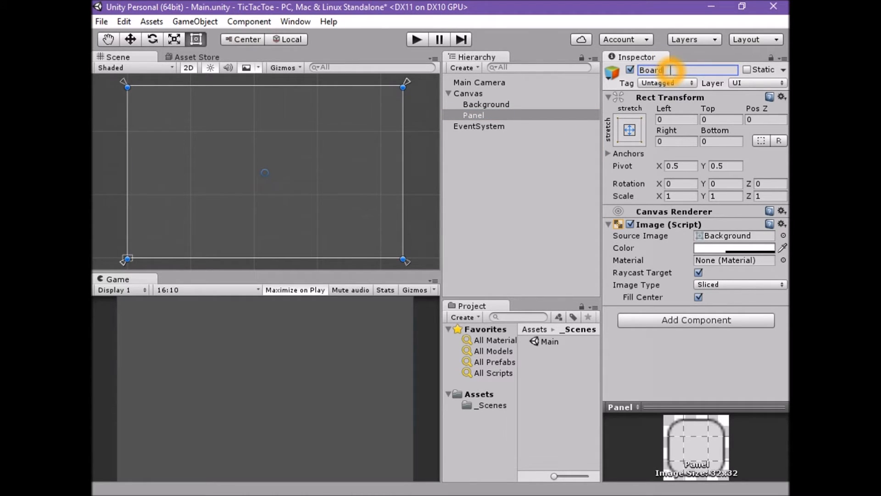
left_click(629, 130)
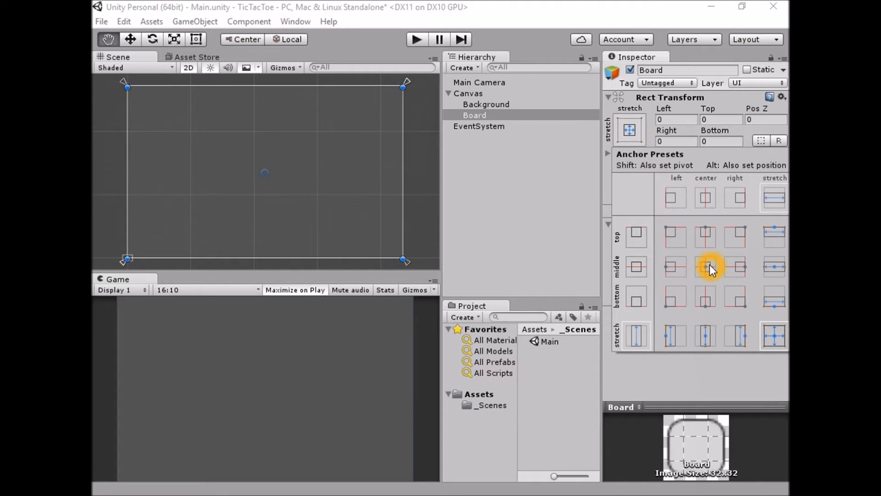
left_click(705, 266)
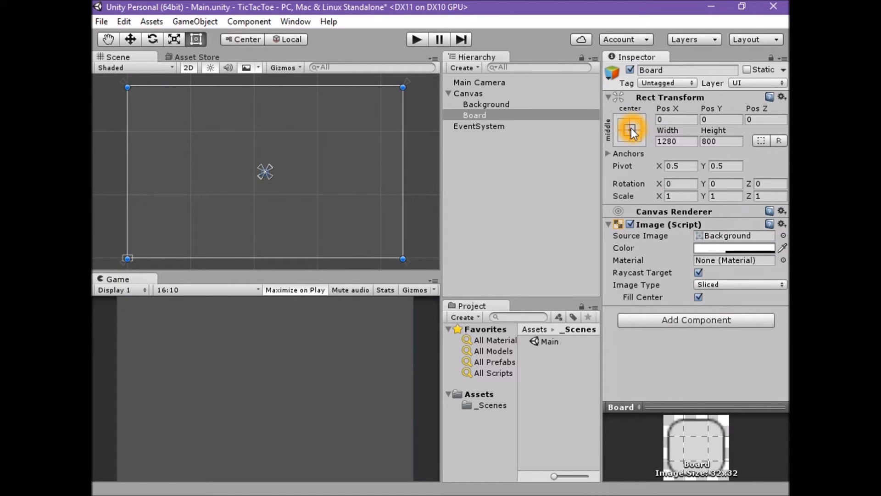
mouse_move(397, 109)
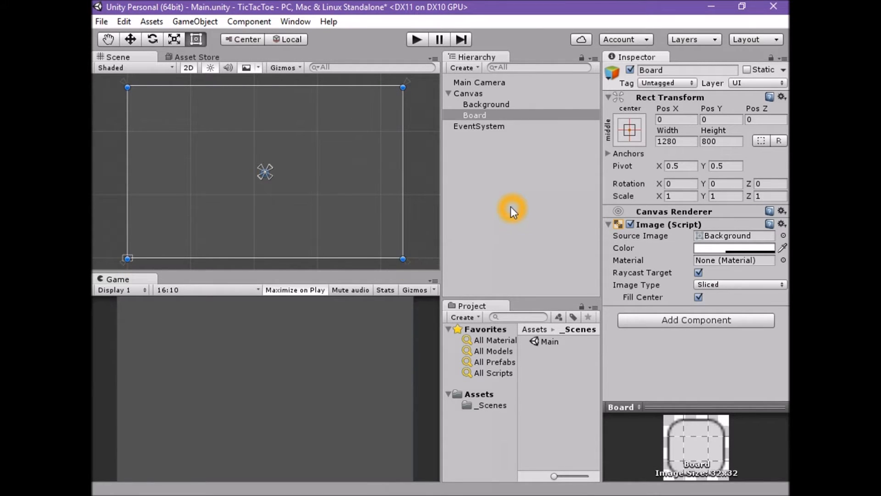
mouse_move(478, 148)
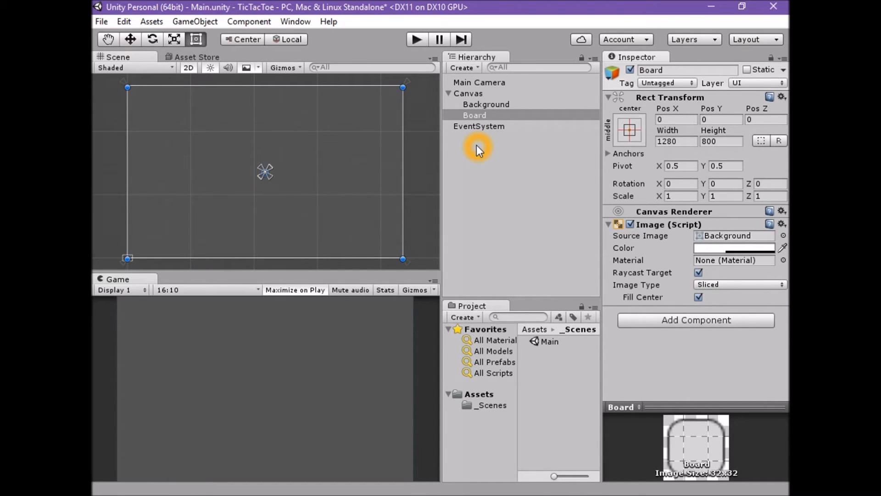
mouse_move(357, 135)
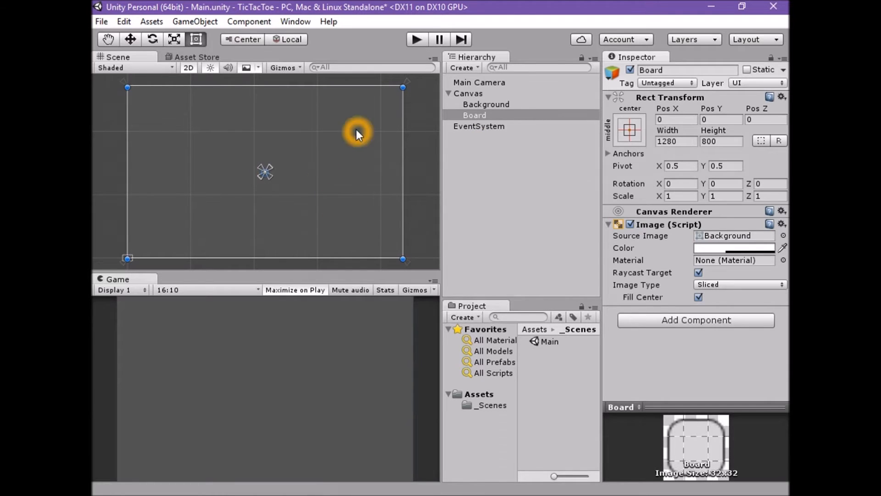
mouse_move(357, 219)
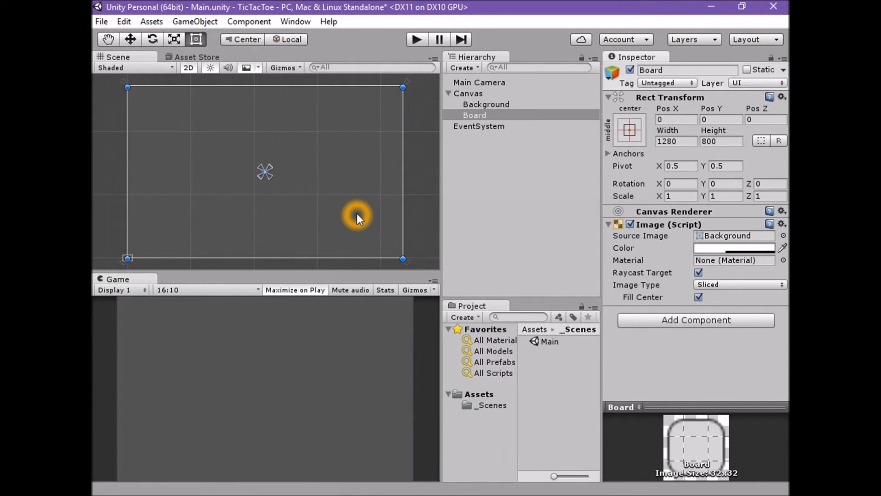
mouse_move(272, 159)
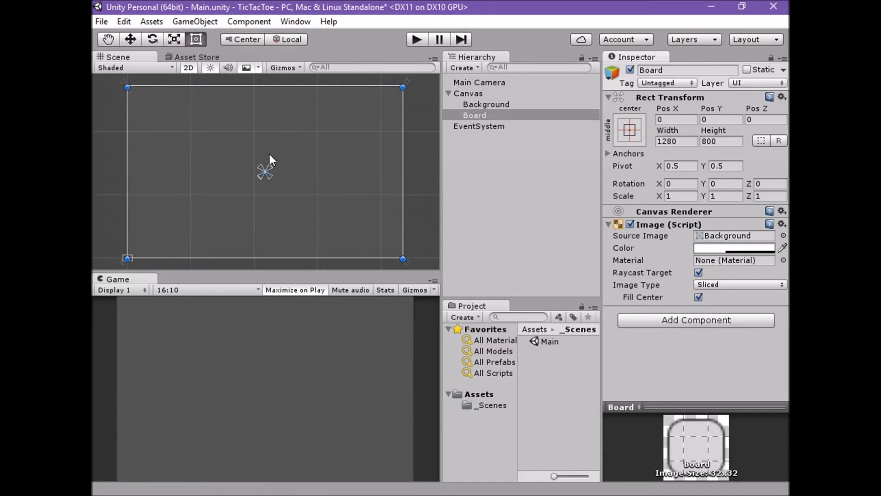
mouse_move(112, 251)
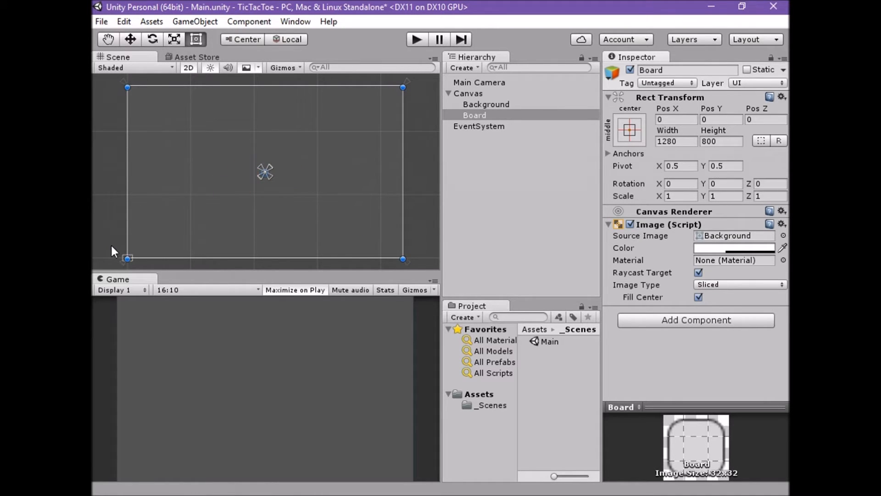
left_click(195, 234)
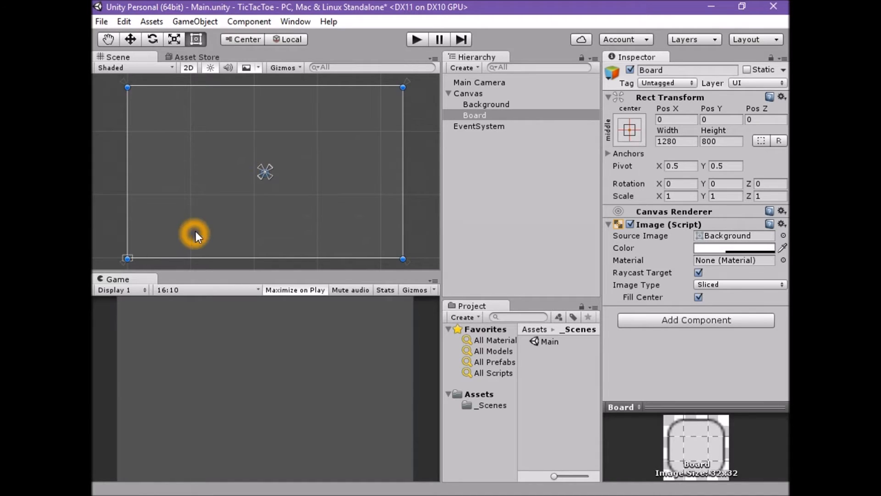
mouse_move(217, 225)
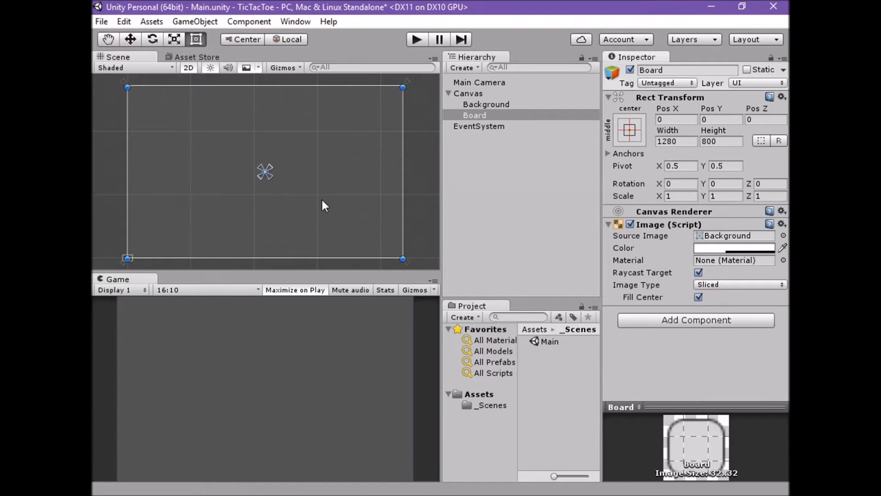
left_click(392, 181)
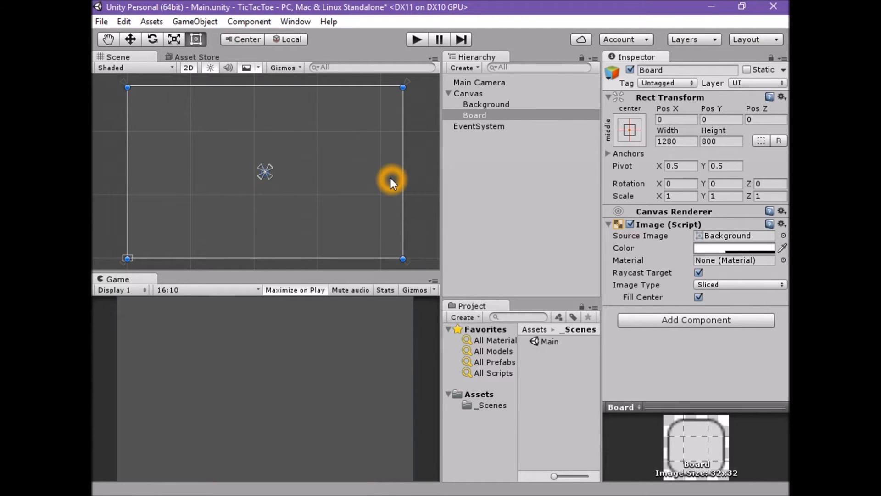
mouse_move(427, 172)
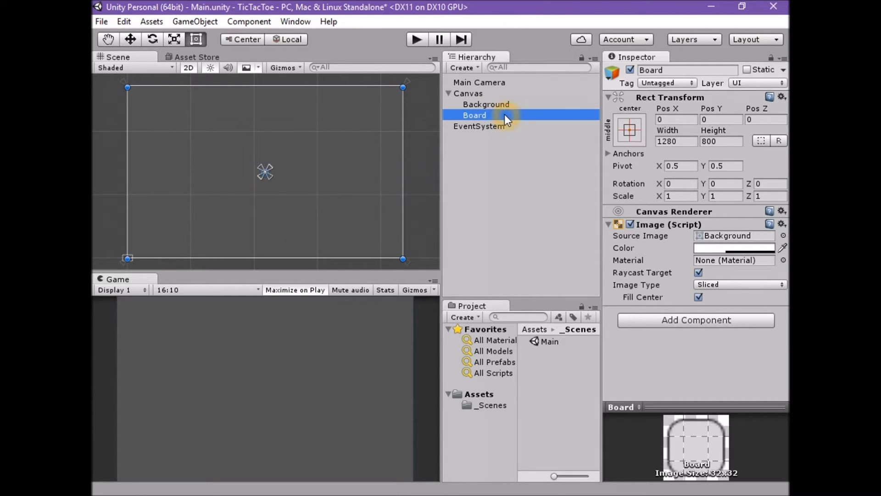
Step: Size the Board to 512 × 512 and tint it dark blue 212C37
left_click(677, 142)
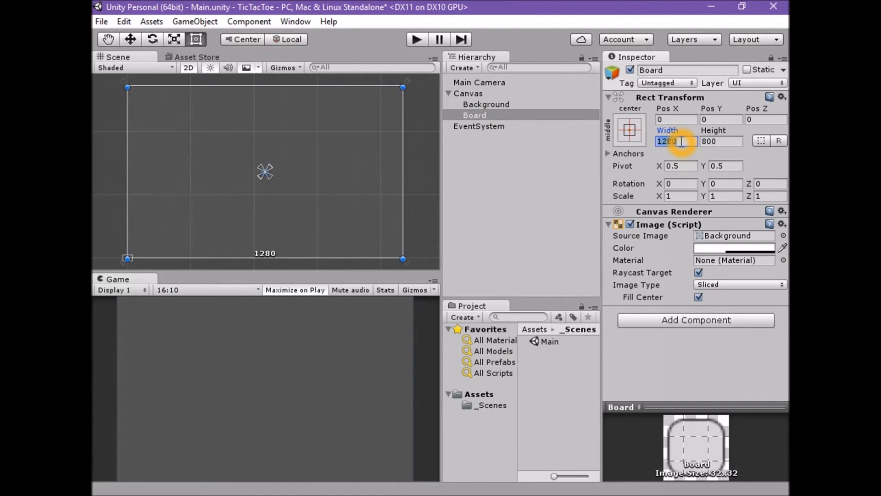
type("512")
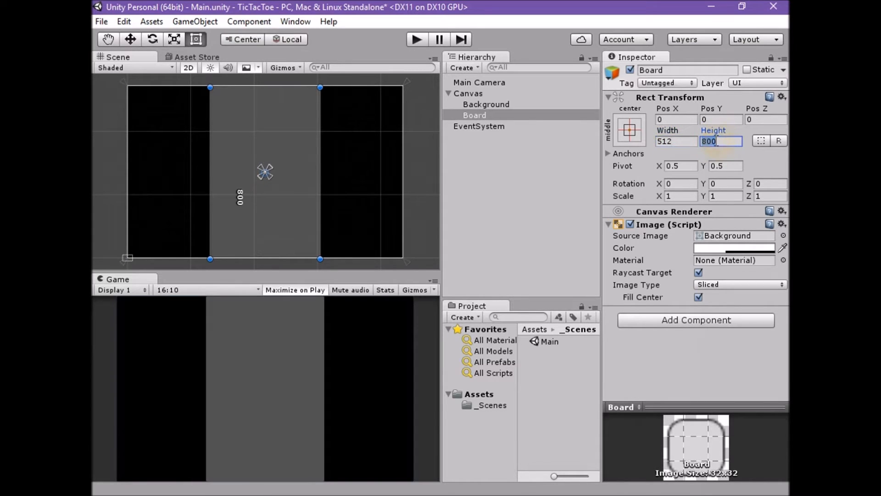
type("512")
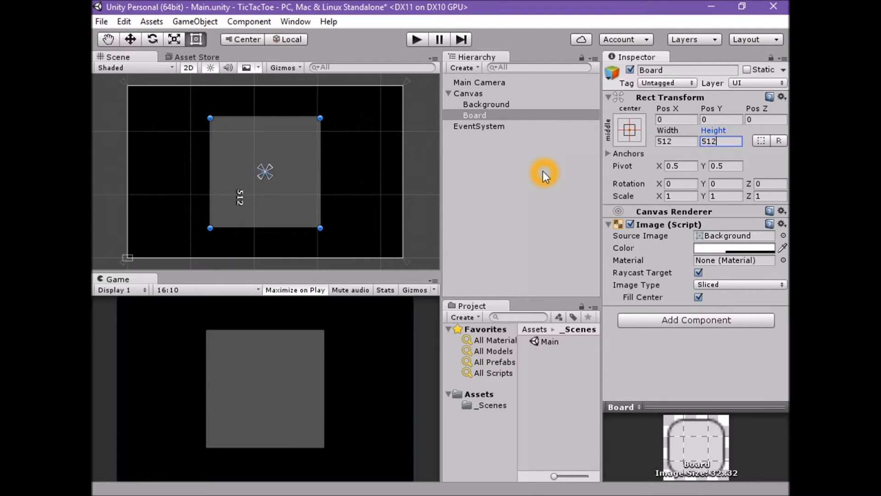
mouse_move(570, 182)
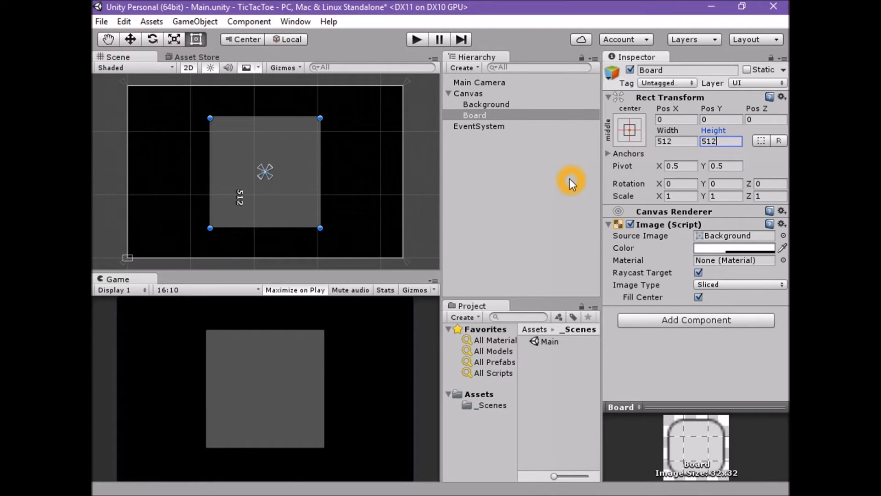
left_click(733, 248)
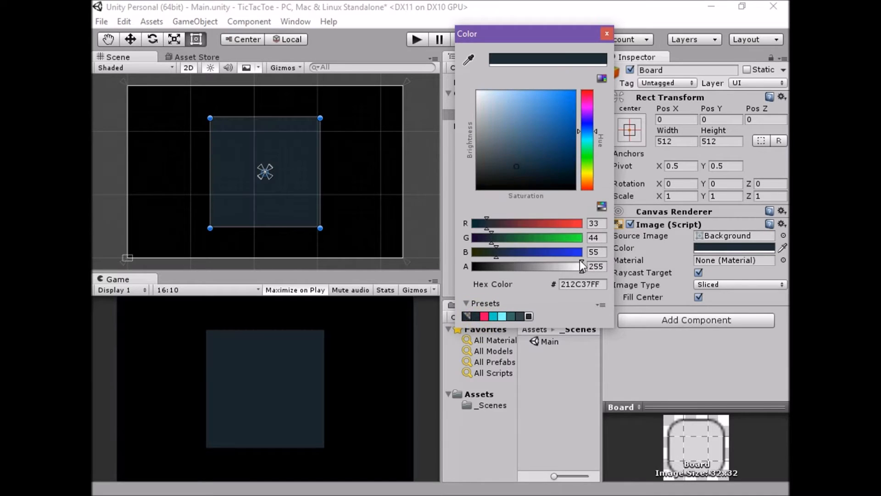
left_click(595, 266)
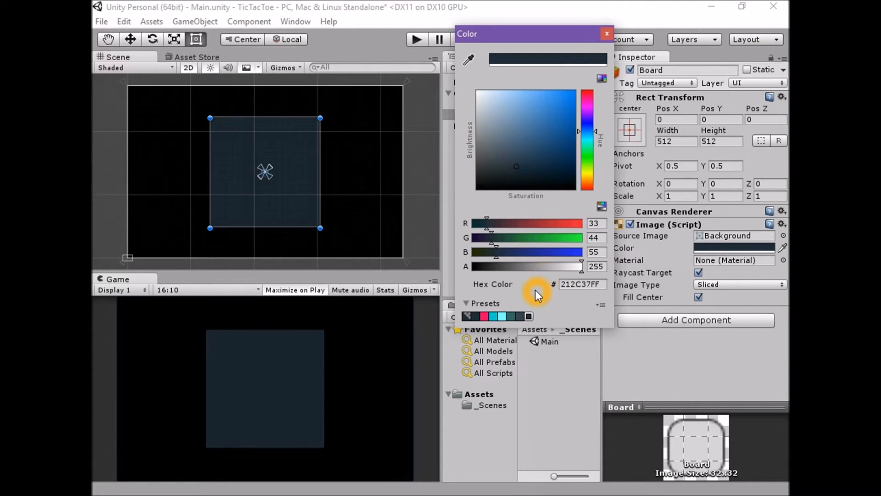
mouse_move(532, 317)
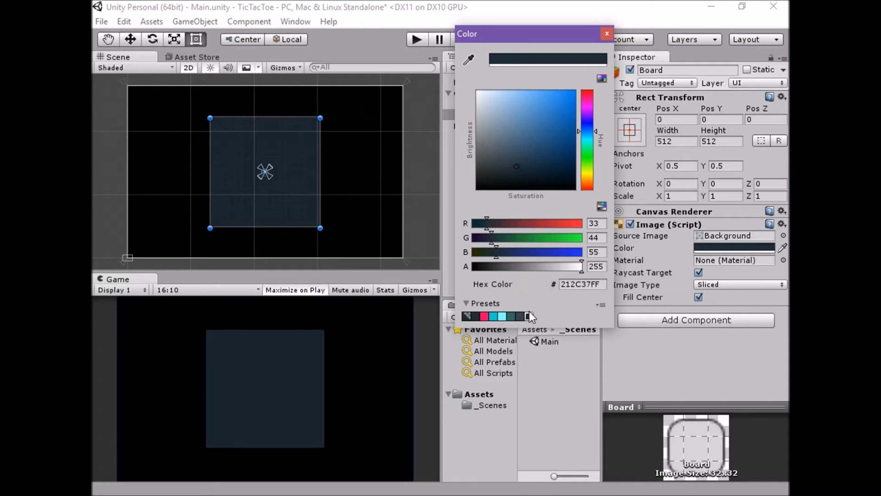
mouse_move(529, 315)
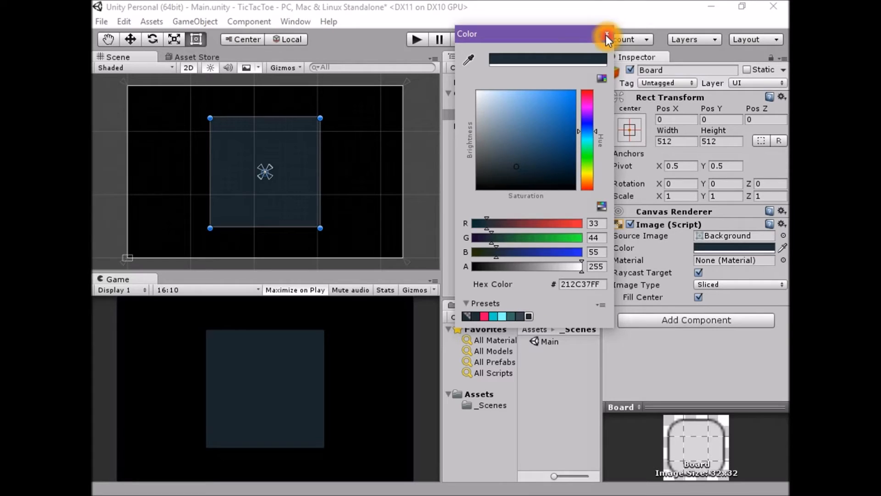
left_click(606, 34)
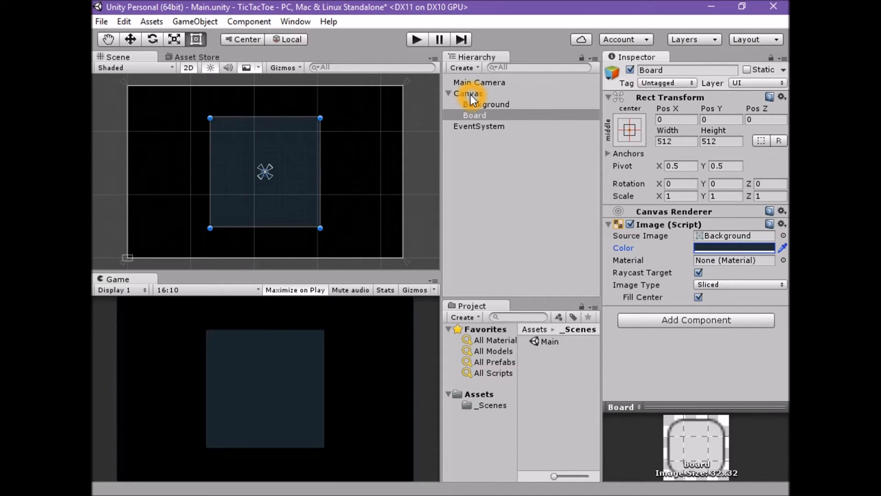
left_click(468, 94)
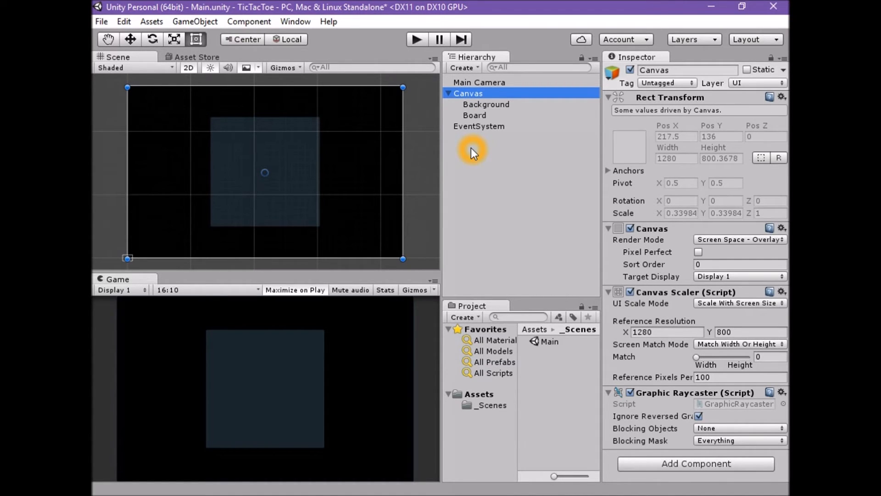
left_click(475, 116)
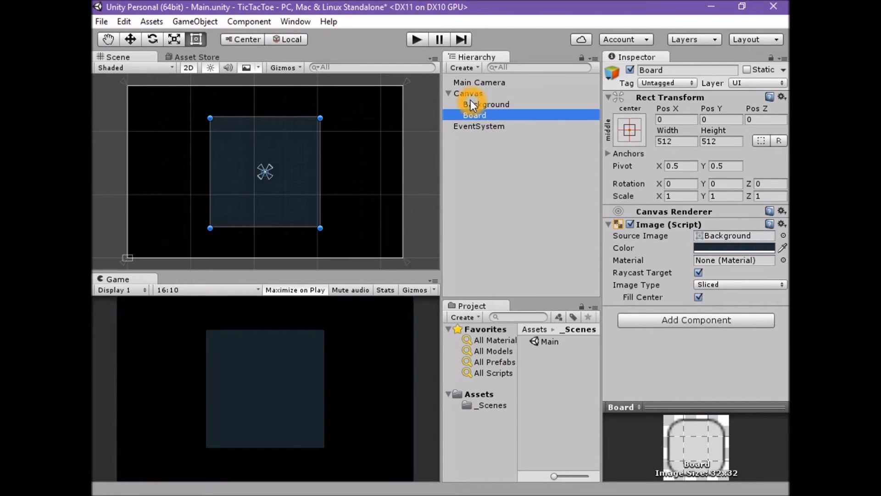
right_click(467, 93)
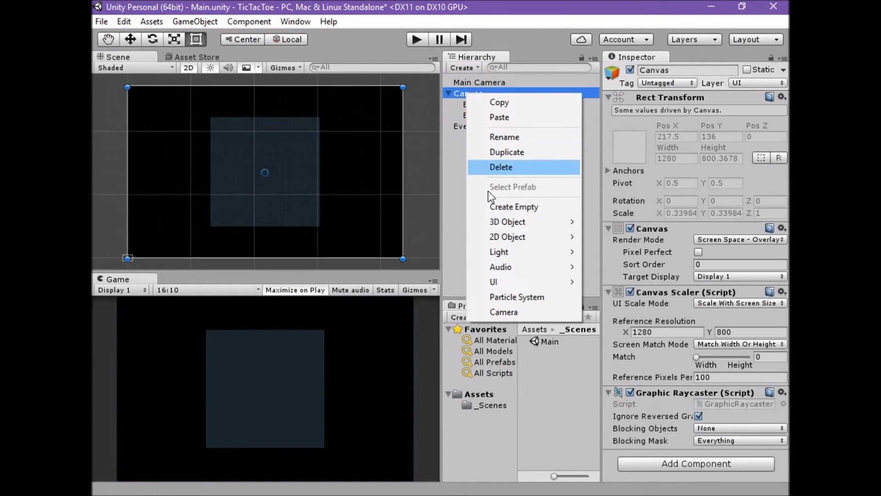
mouse_move(493, 282)
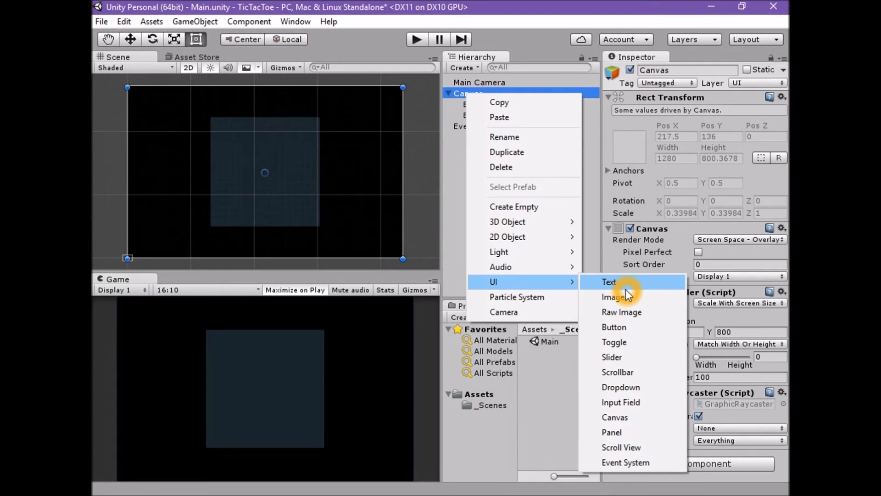
Step: Add a white Image under the Canvas, inspect it beside the Board, and remove it again
left_click(613, 296)
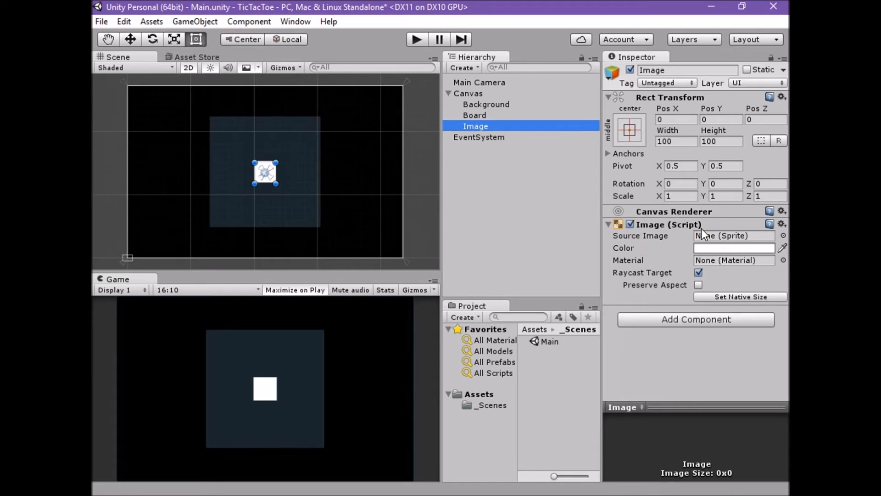
left_click(475, 115)
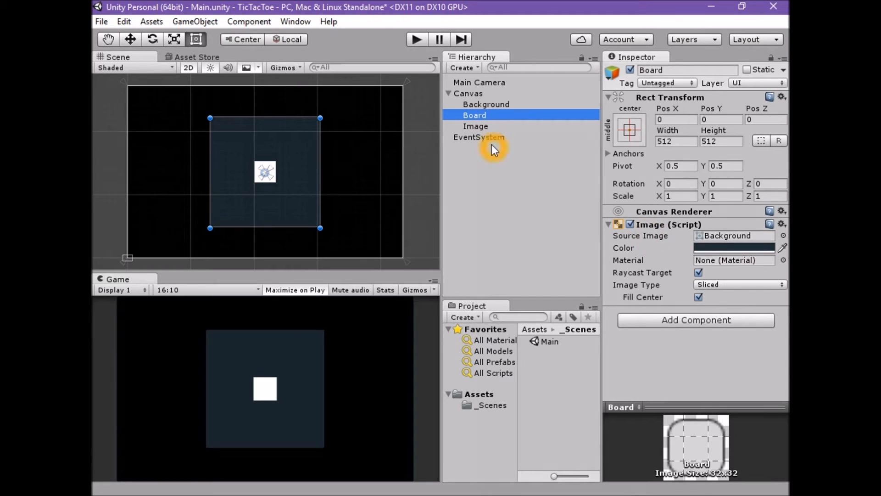
mouse_move(490, 134)
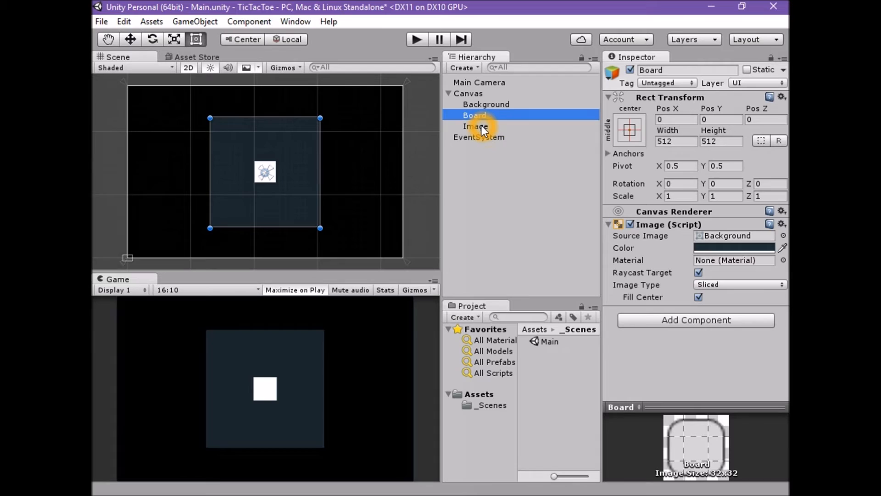
left_click(476, 126)
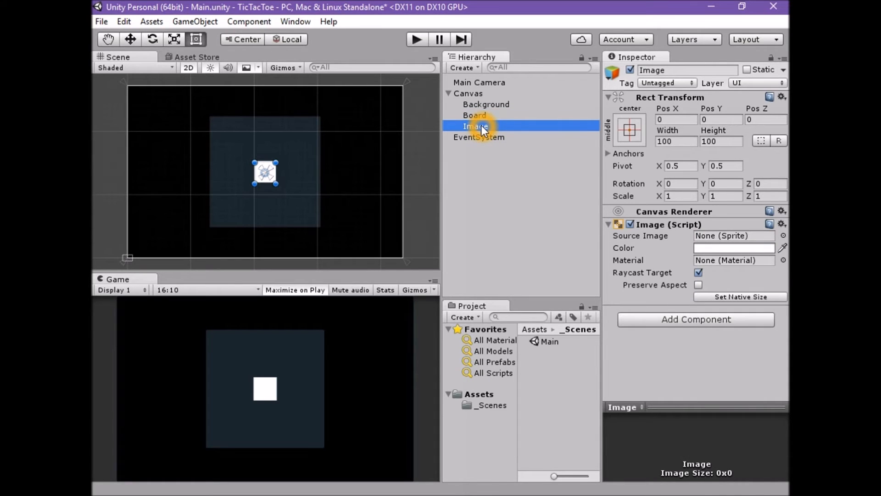
mouse_move(338, 169)
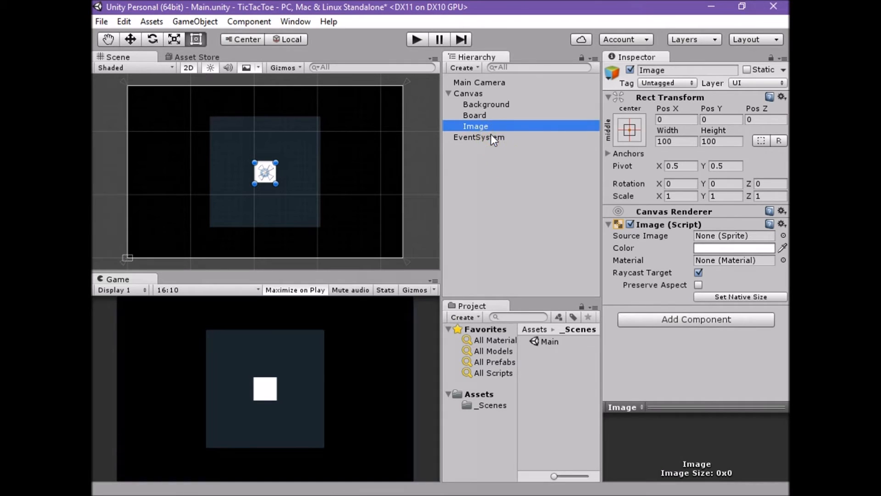
left_click(722, 142)
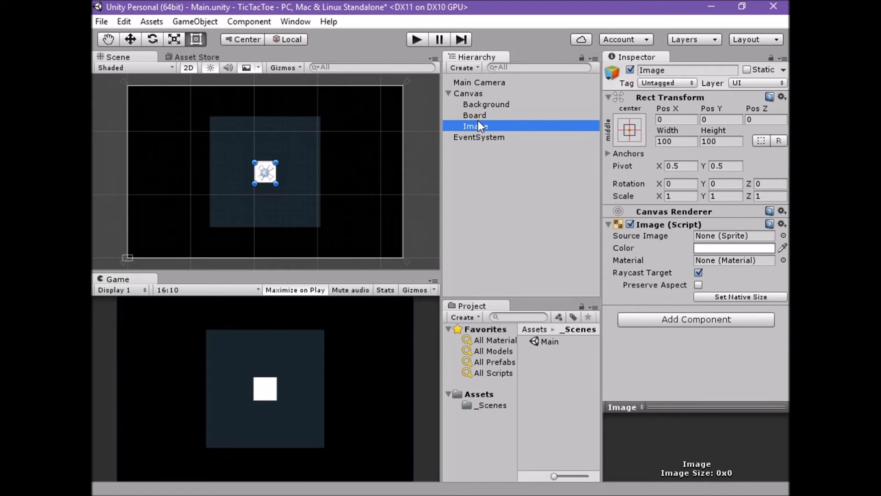
left_click(474, 114)
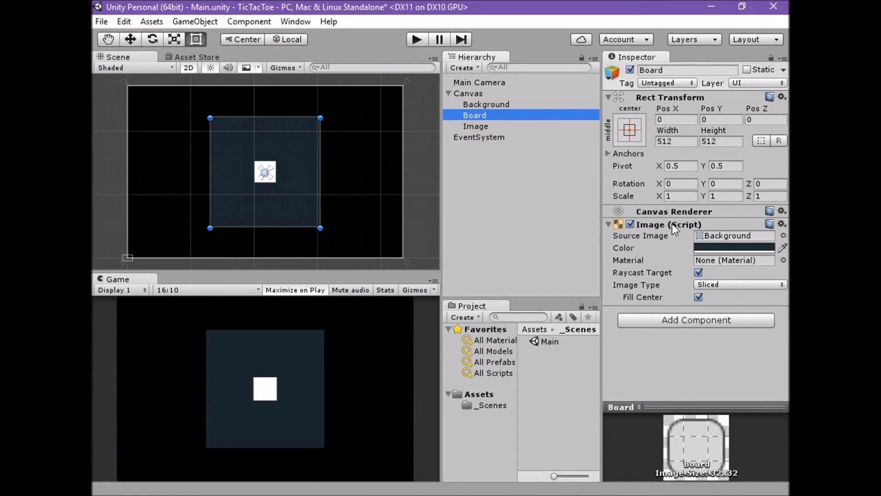
left_click(476, 126)
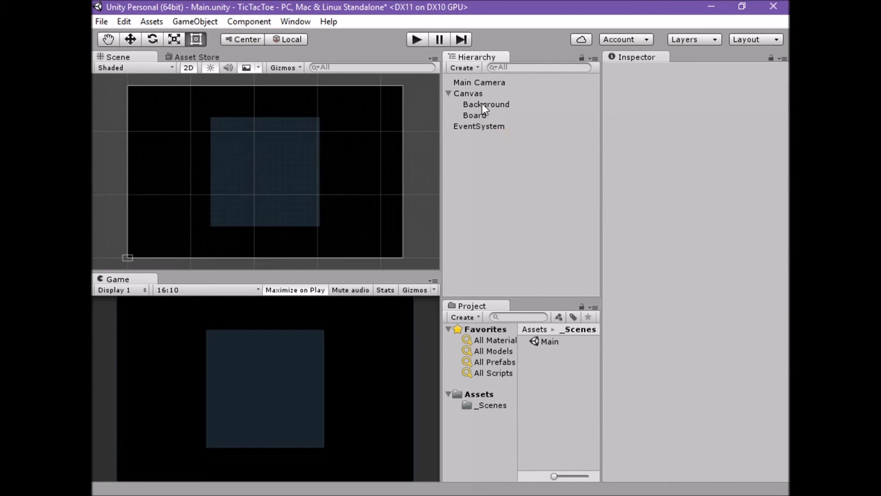
Step: Create a Grid panel anchored centre, sized 5 × 512, at Pos X -85.33
right_click(467, 94)
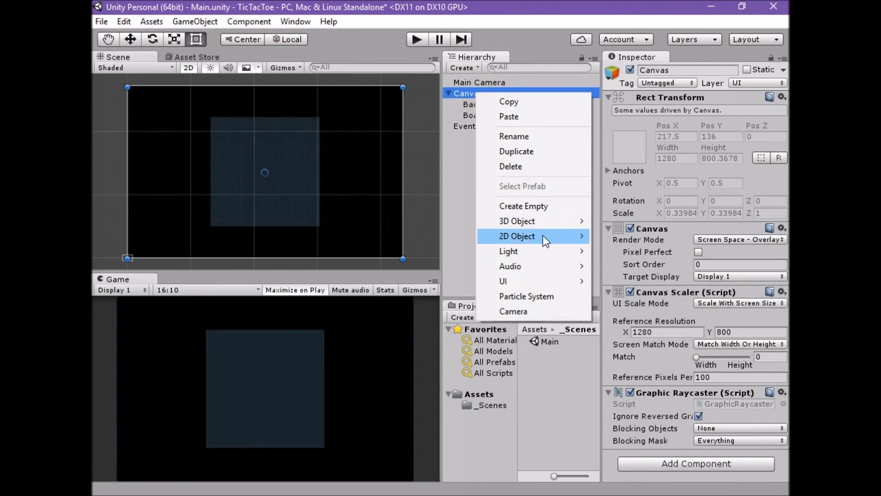
mouse_move(503, 281)
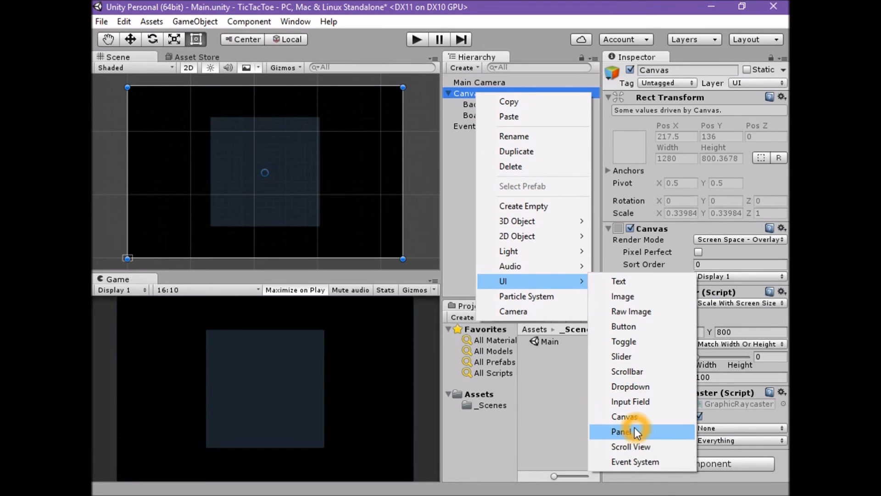
left_click(623, 431)
type("Gri")
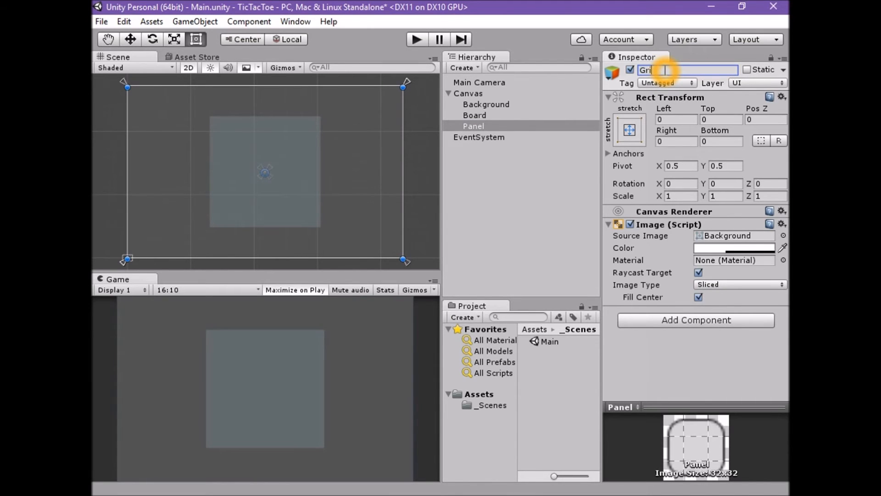
left_click(629, 128)
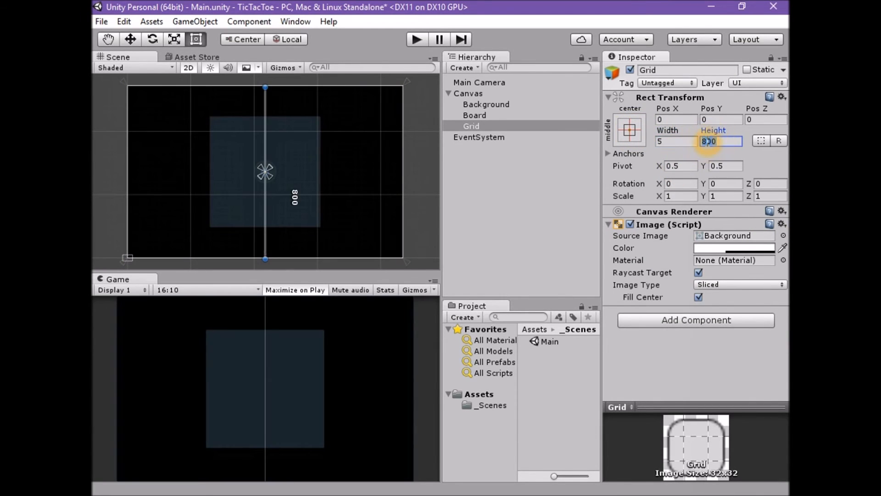
type("512")
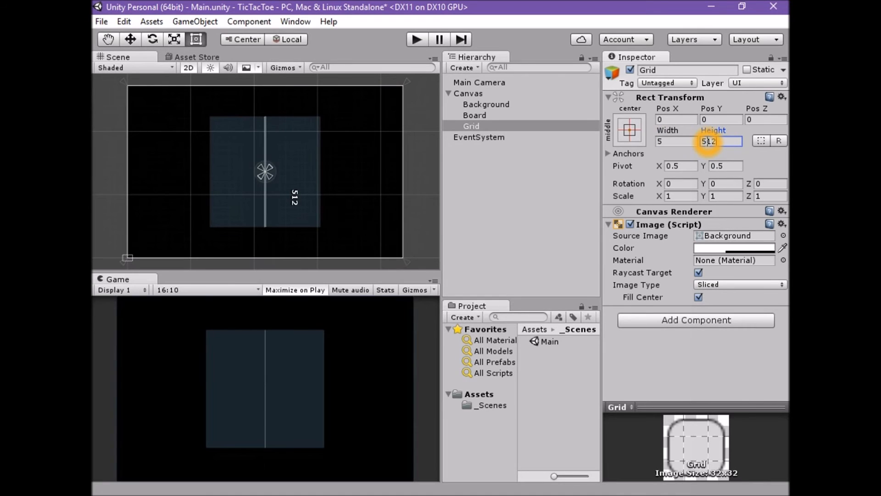
left_click(677, 118)
type("-85.33")
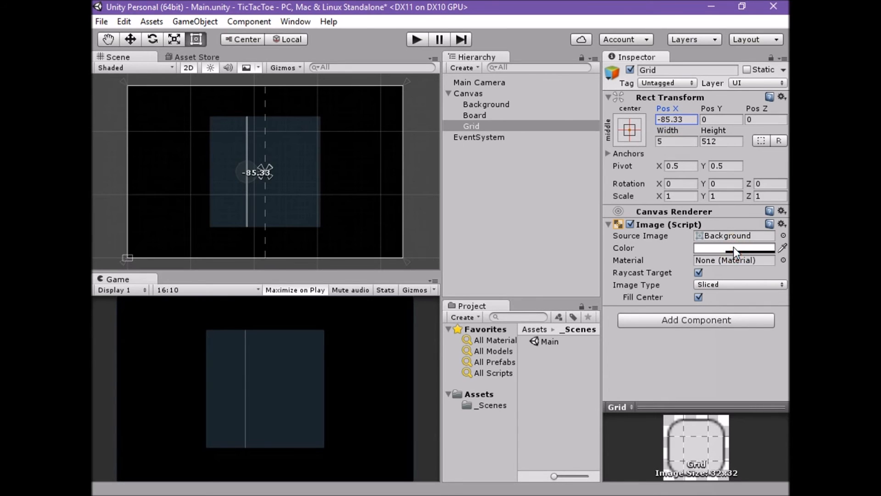
Step: Tint the Grid line pink via its Image colour
left_click(734, 248)
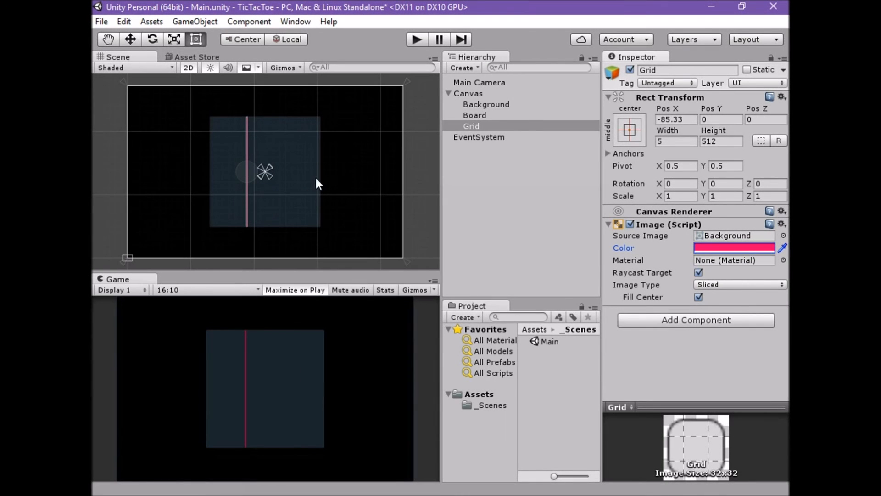
Step: Try Pos X -256 and 85.33, restore -85.33, then bring up the Grid line's context actions
left_click(677, 118)
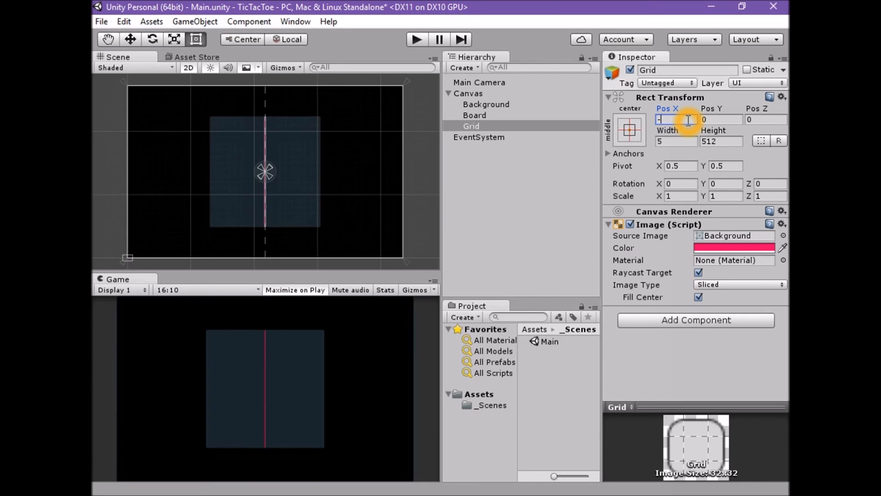
type("-256")
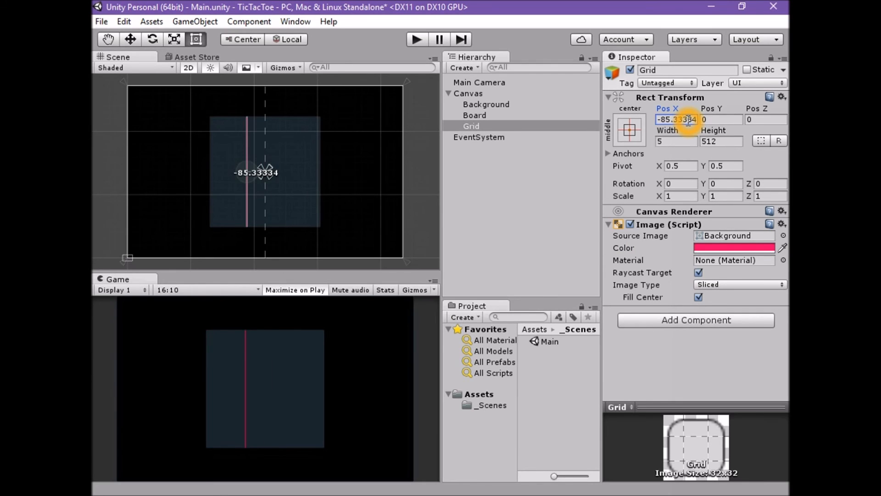
type("85.33334")
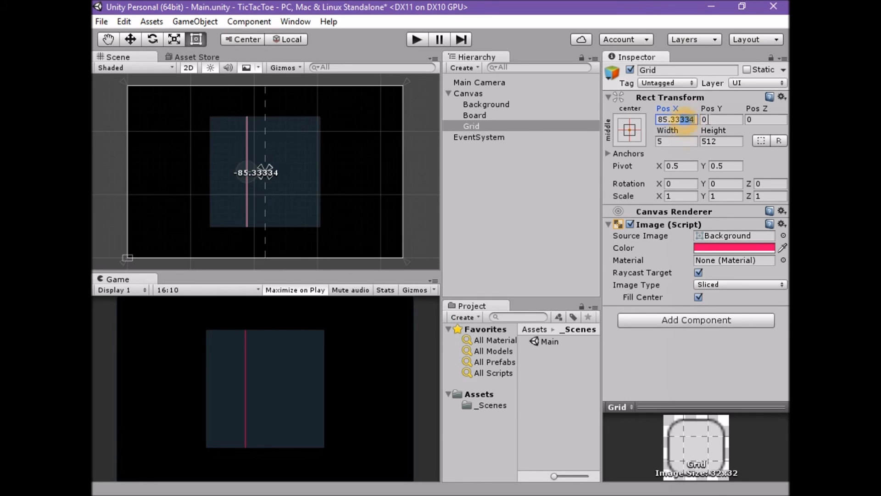
type("-85.33")
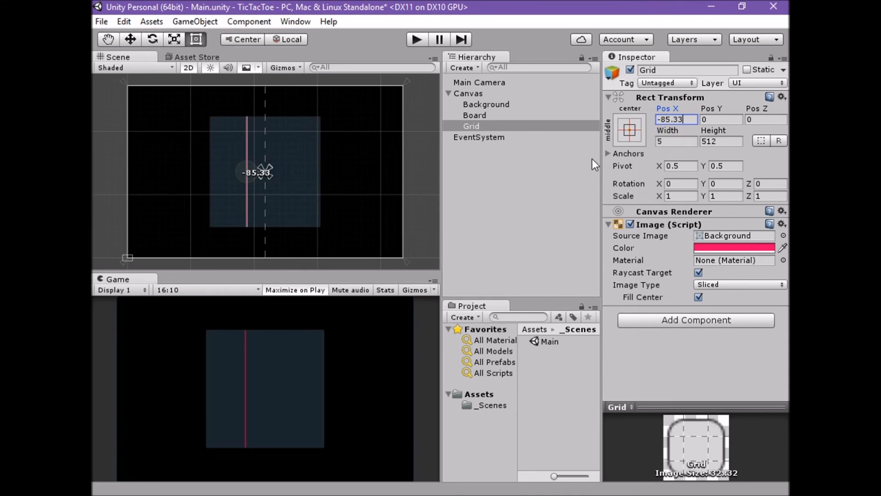
mouse_move(480, 127)
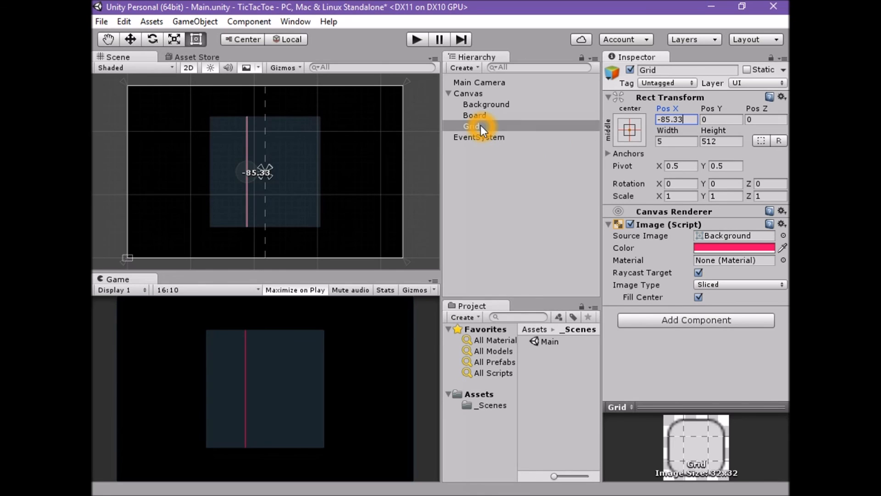
left_click(472, 125)
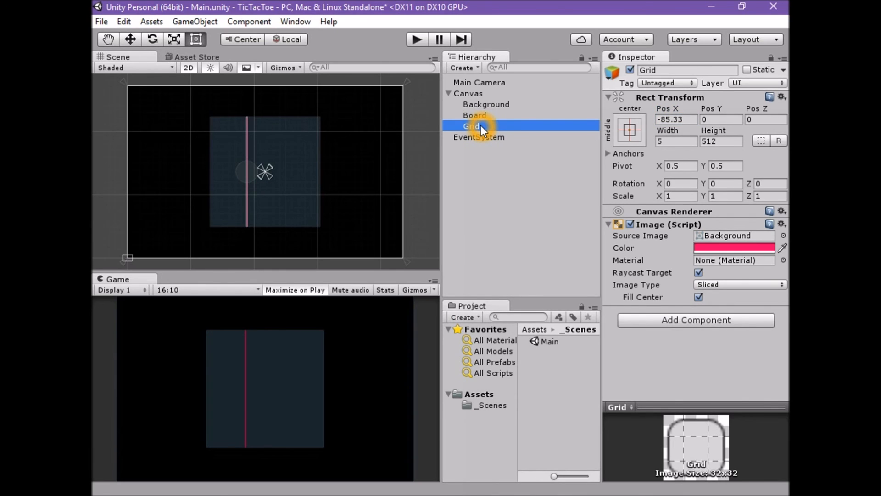
right_click(471, 126)
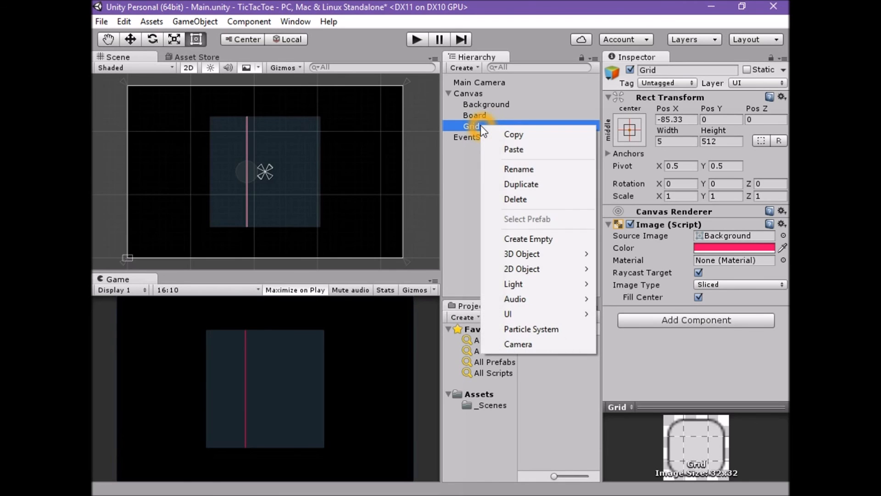
Step: Duplicate the grid line and reshape the copy into a 512×5 horizontal line at Pos X 0, Pos Y 85.33
left_click(520, 183)
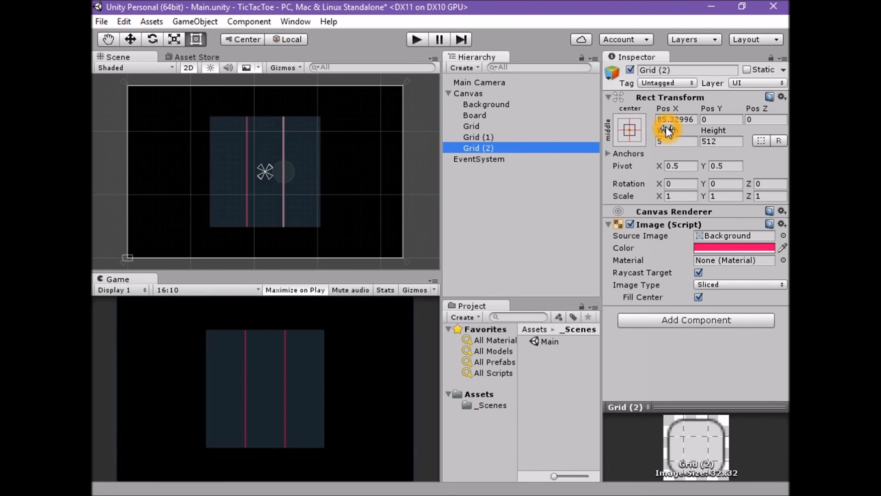
left_click(676, 119)
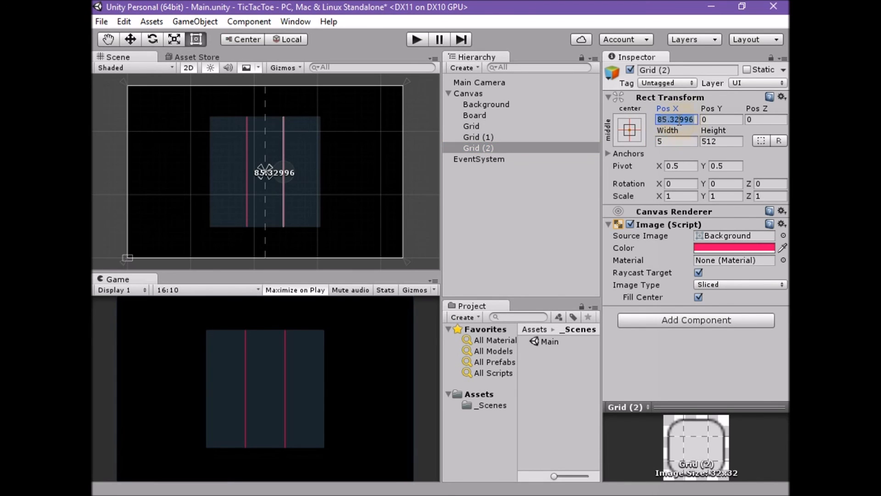
left_click(722, 119)
type("85.33")
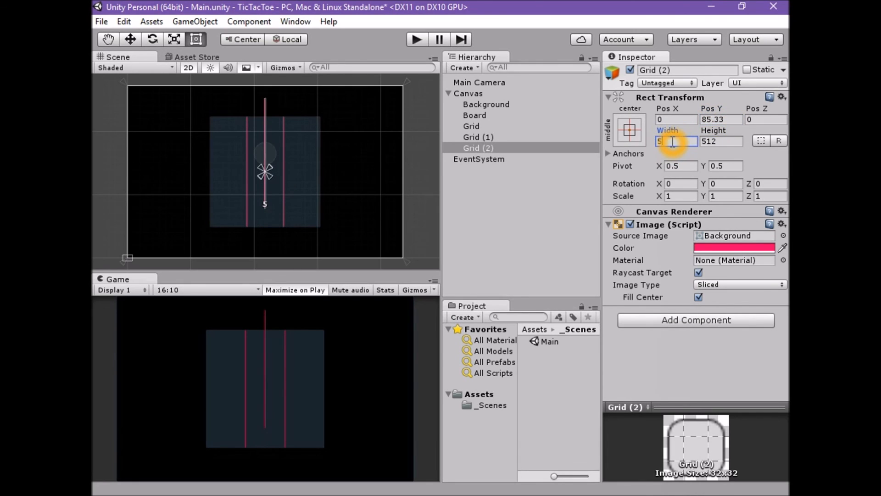
type("512")
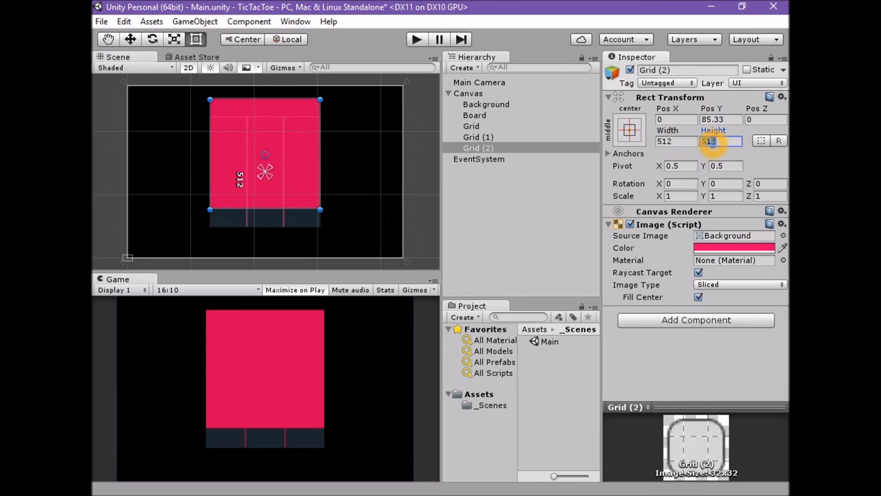
type("5")
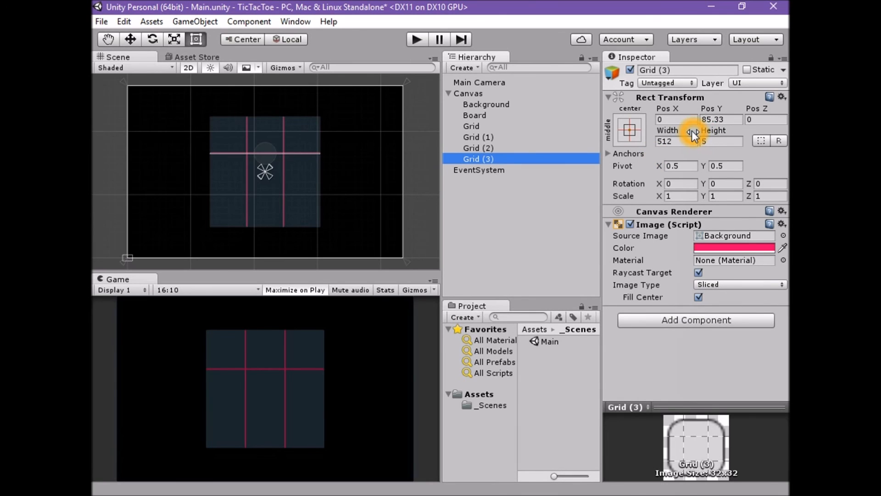
Step: Set Grid (3) Pos Y to -85.33 as the second horizontal line, then deselect
left_click(676, 119)
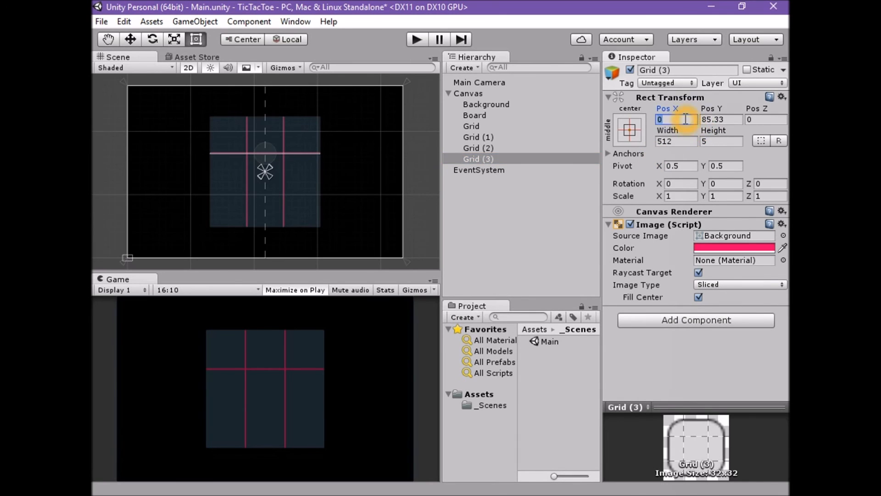
left_click(721, 118)
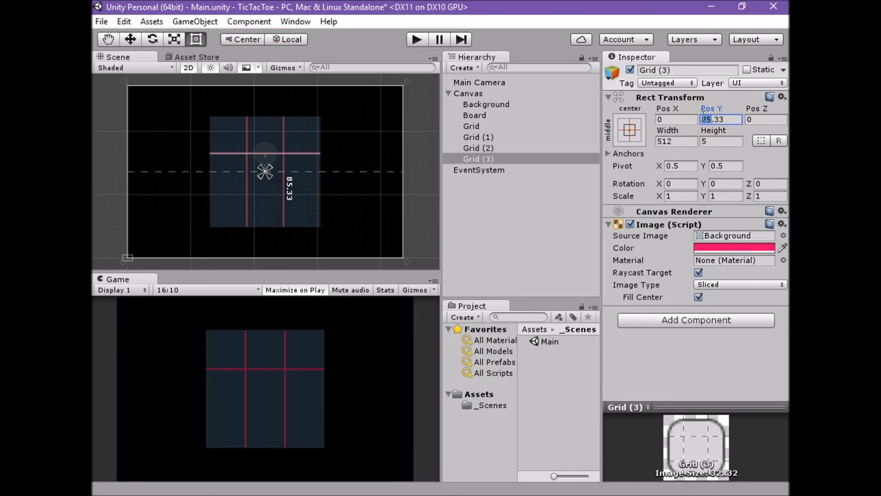
type("-85.33")
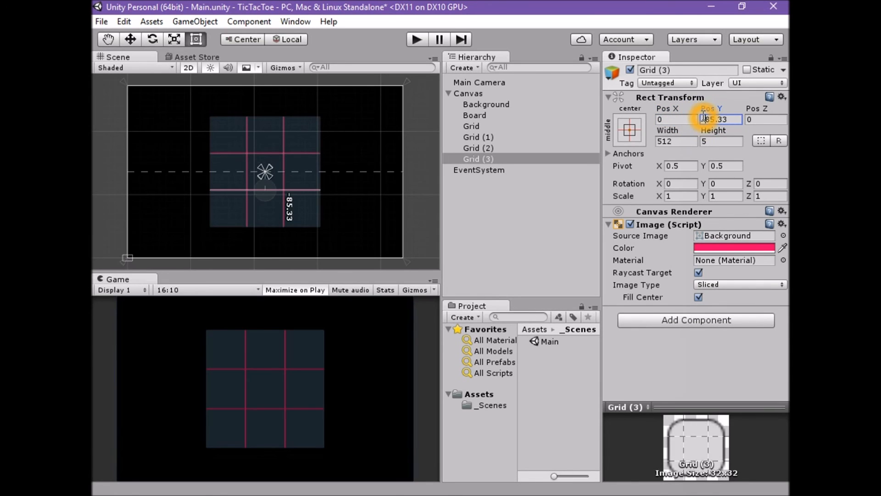
left_click(504, 215)
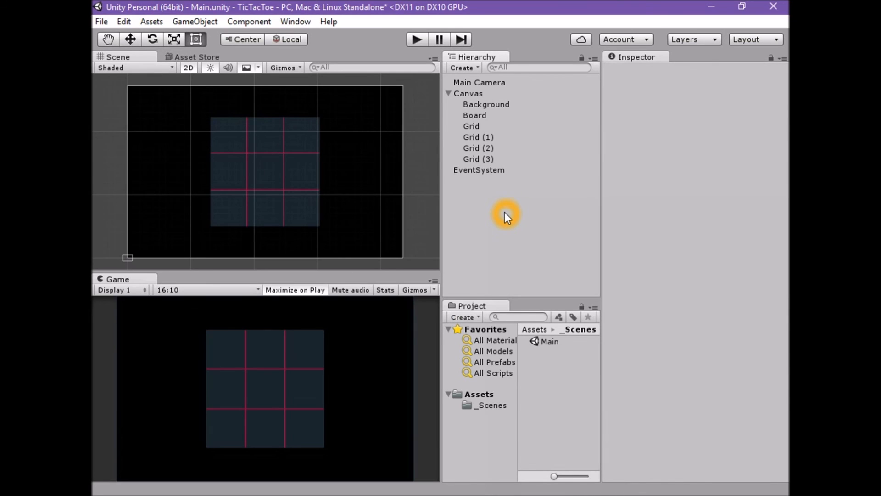
mouse_move(495, 223)
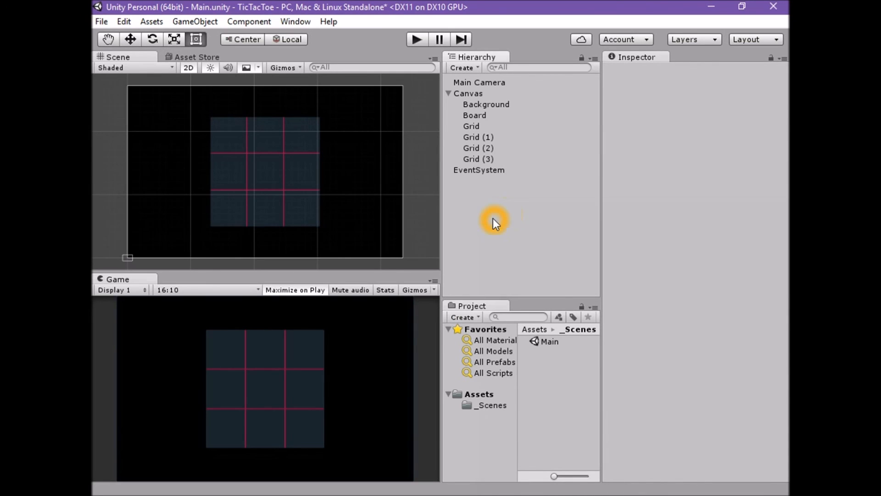